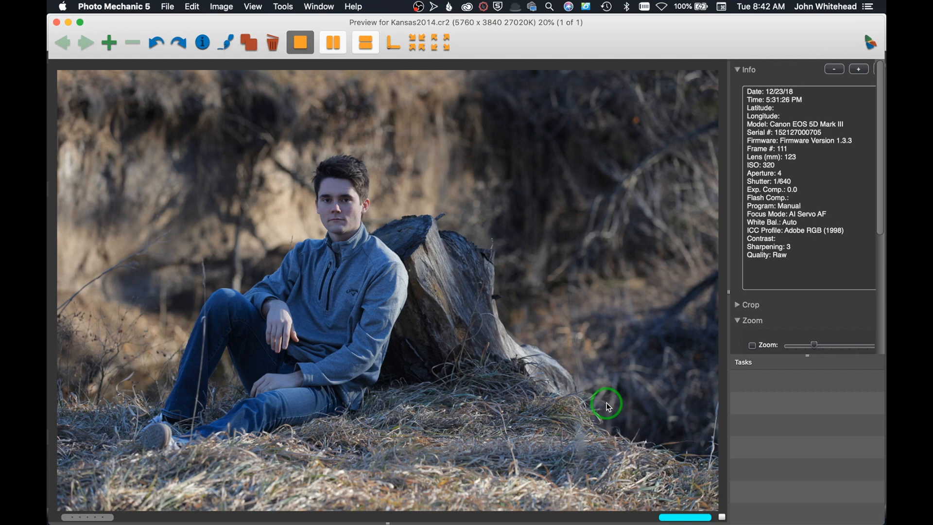
mouse_move(474, 188)
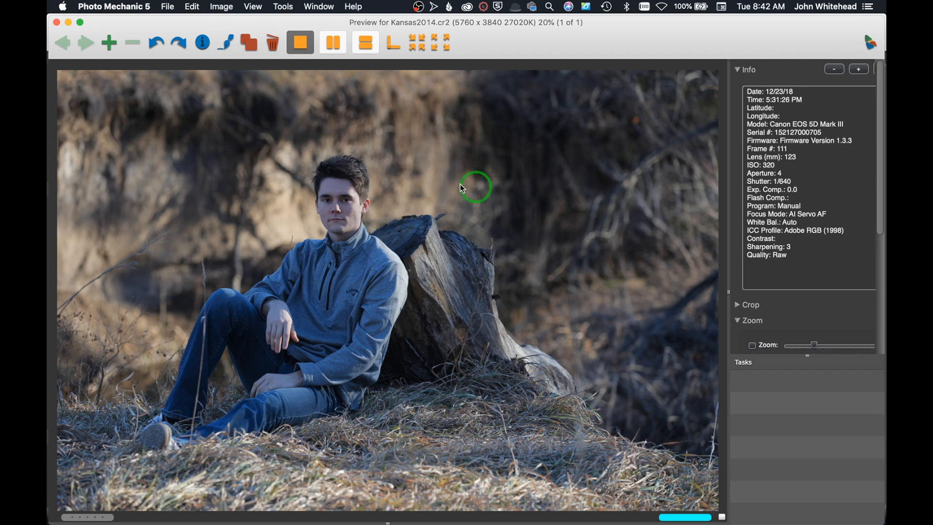
mouse_move(106, 264)
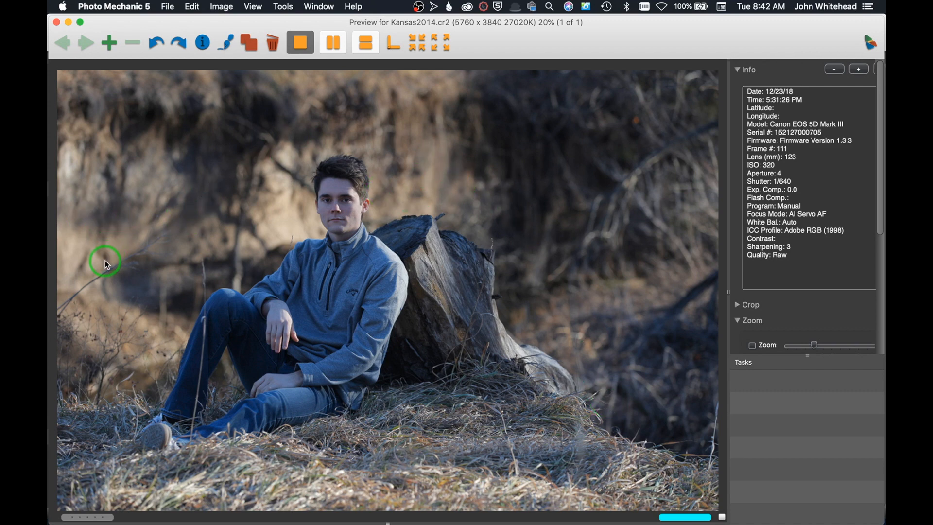
mouse_move(422, 292)
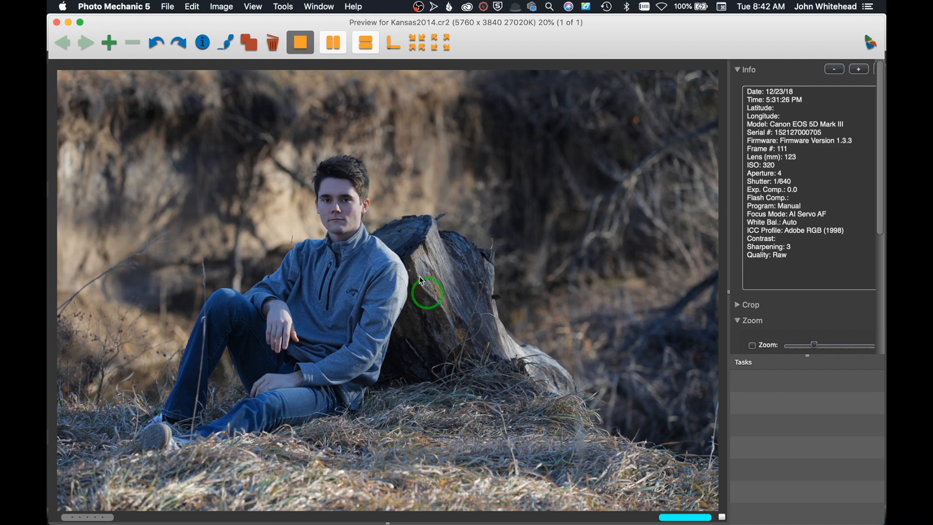
mouse_move(314, 331)
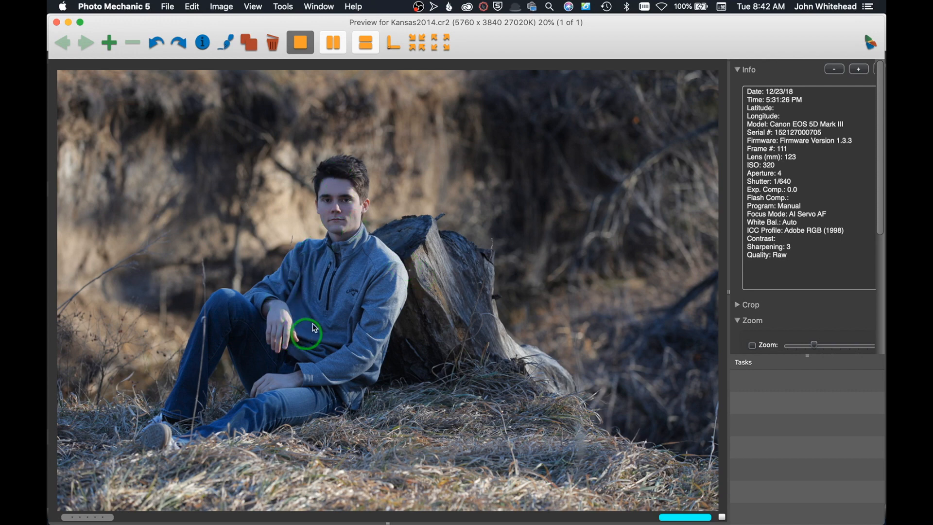
mouse_move(357, 290)
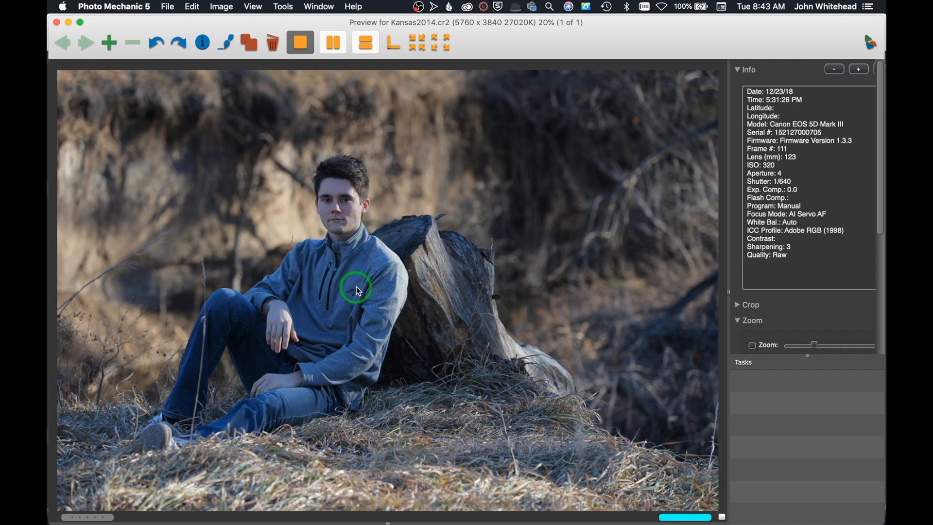
mouse_move(339, 238)
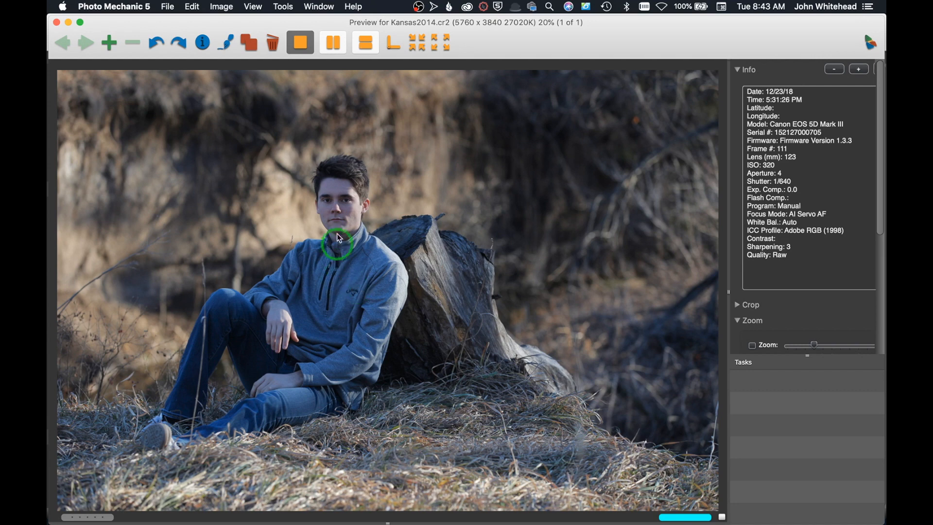
mouse_move(304, 107)
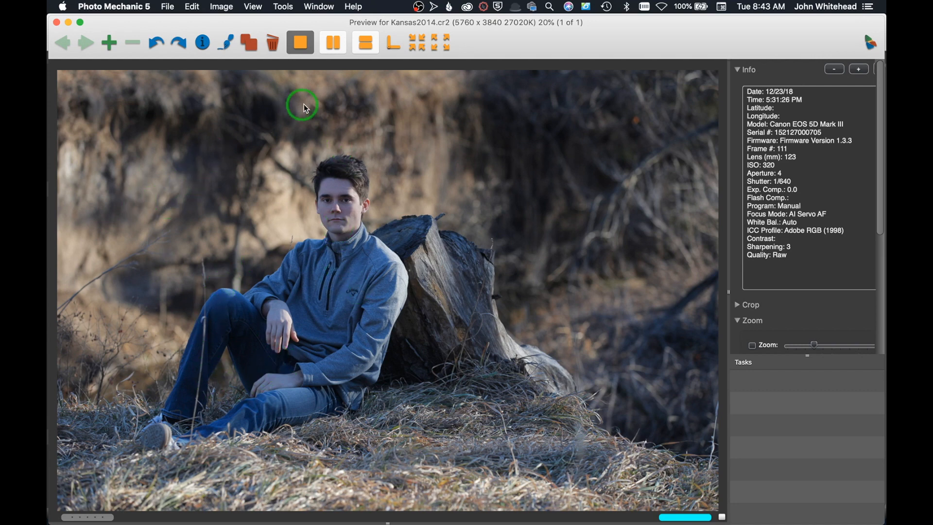
mouse_move(234, 465)
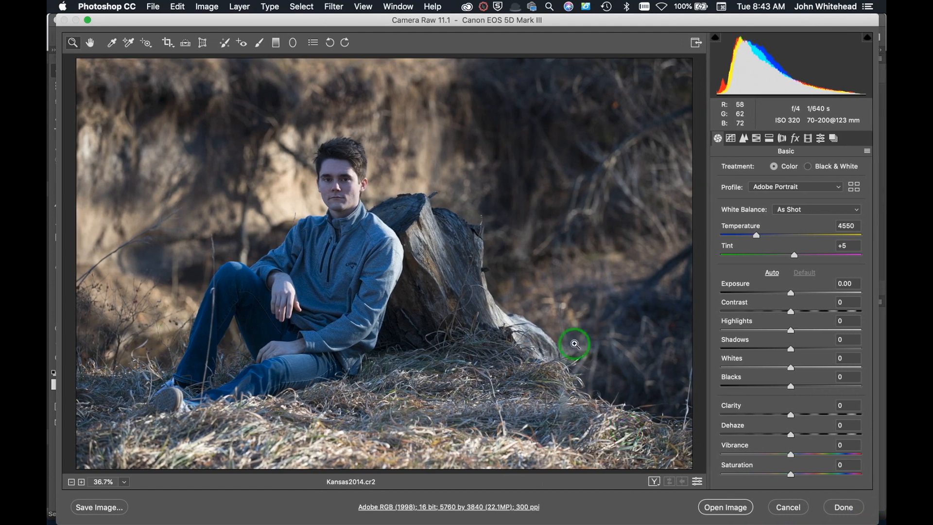
mouse_move(725, 506)
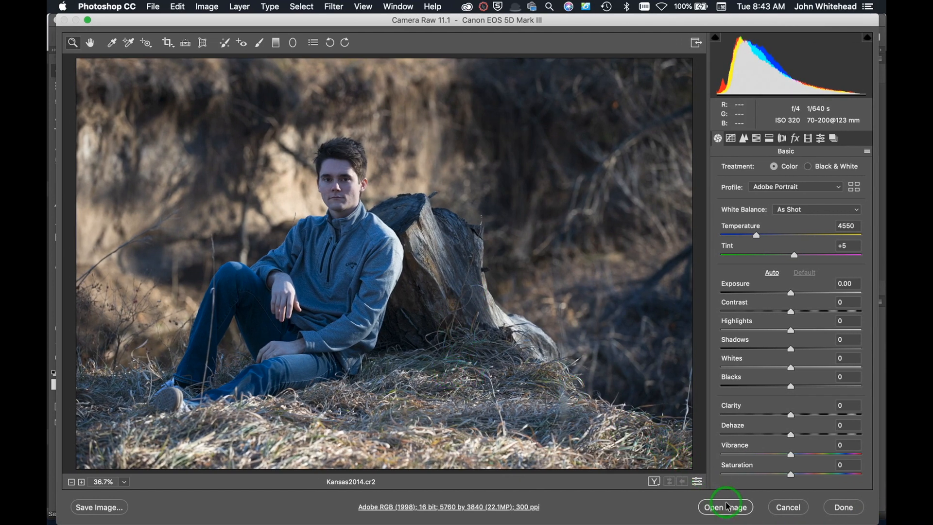
mouse_move(725, 508)
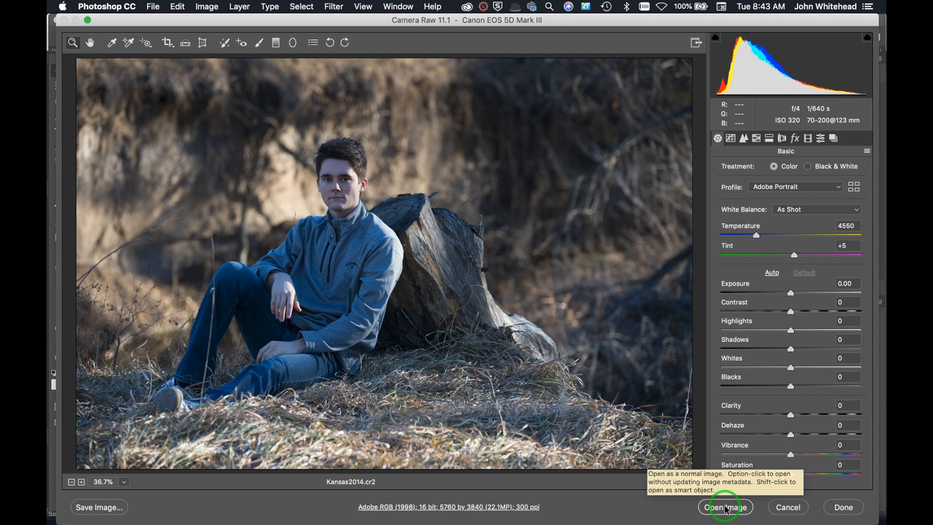
Step: Open the raw portrait unchanged in Photoshop, then reopen it from Photo Mechanic with Cmd+E
left_click(725, 507)
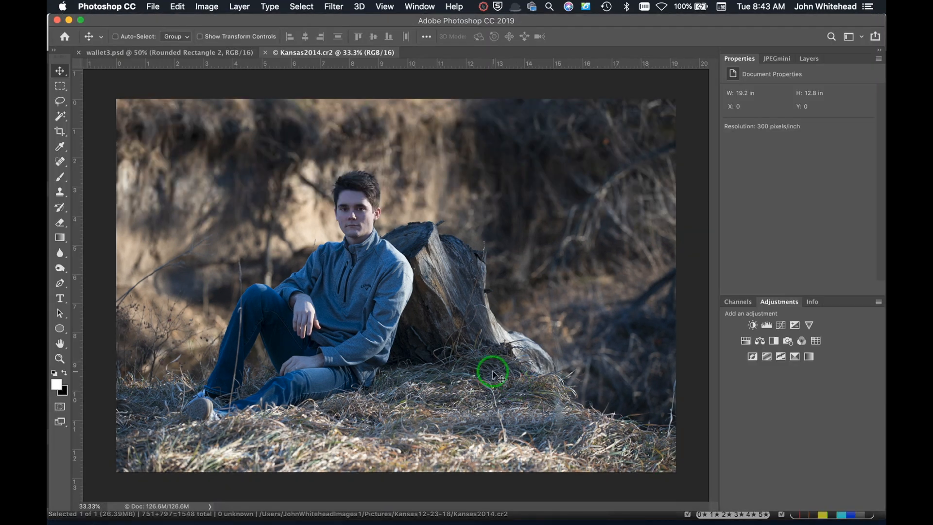
mouse_move(68, 182)
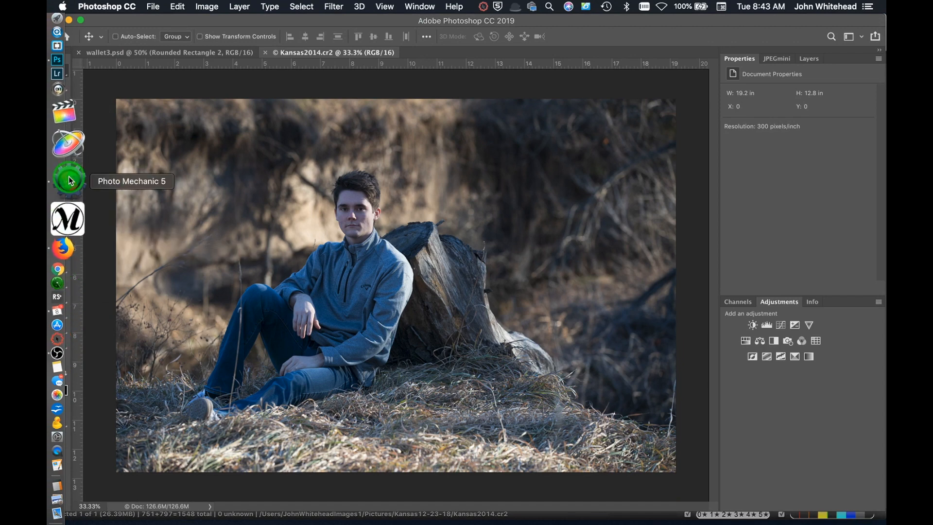
left_click(68, 181)
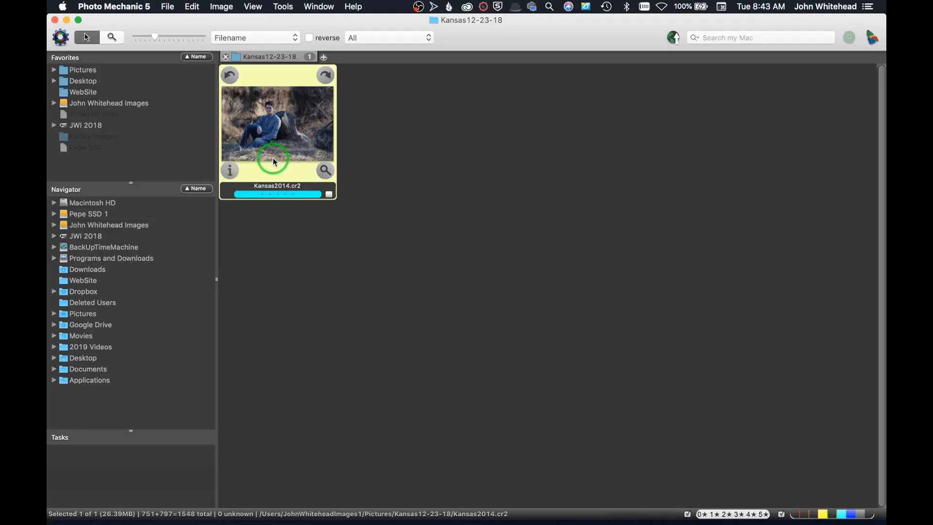
key("cmd+e")
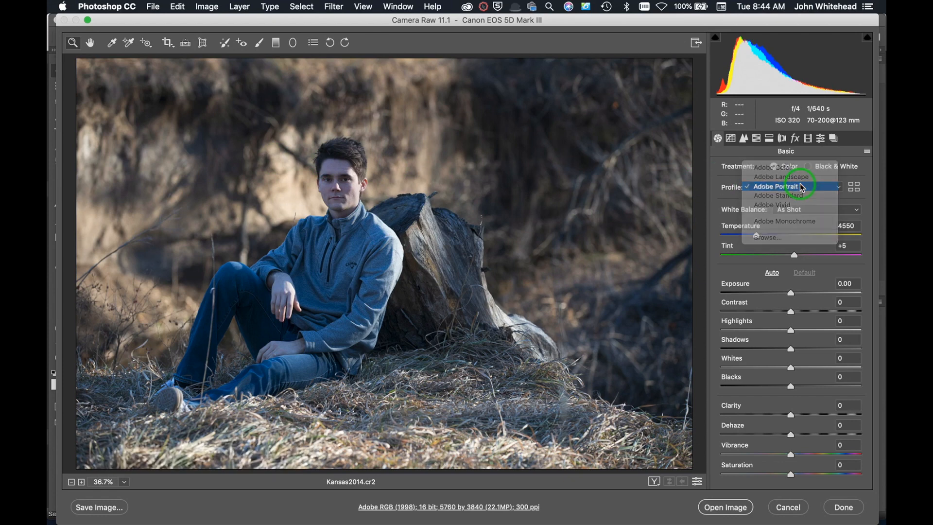
Step: Keep the Adobe Portrait profile and set white balance to Auto (4850)
left_click(774, 186)
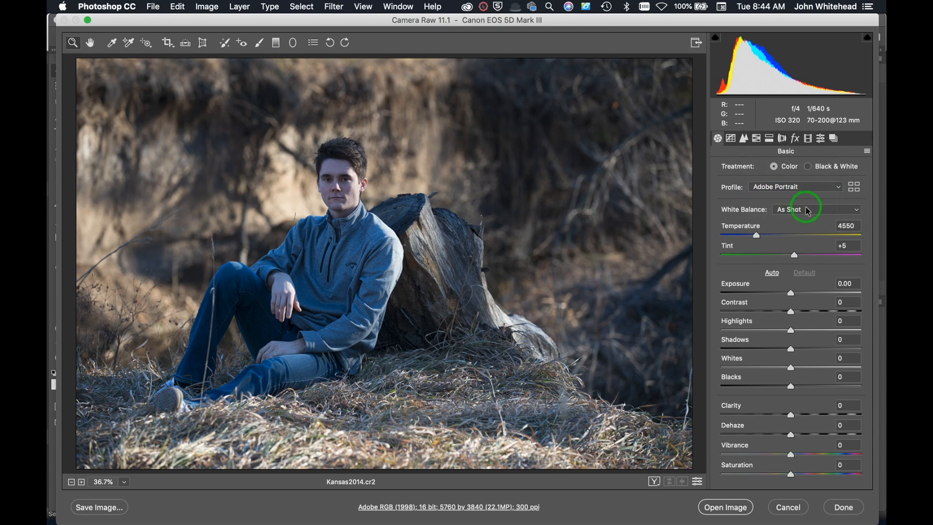
left_click(818, 209)
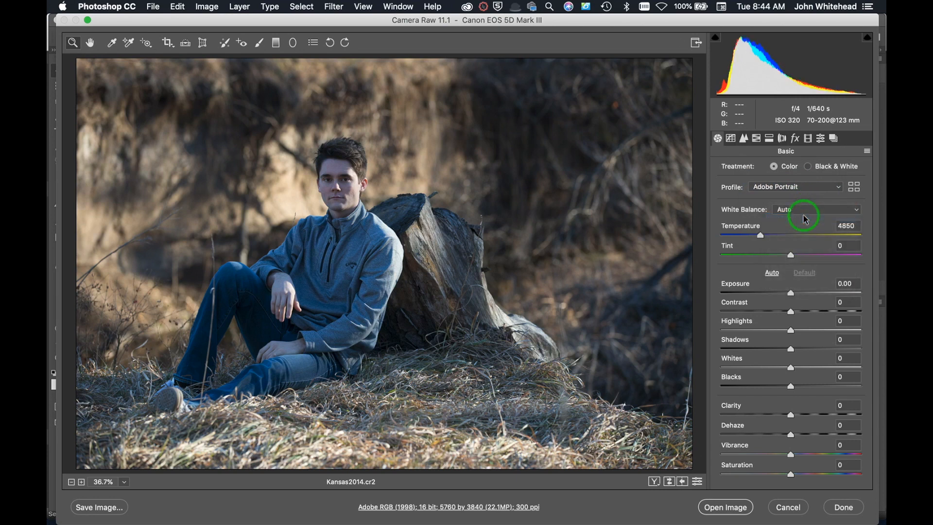
mouse_move(333, 289)
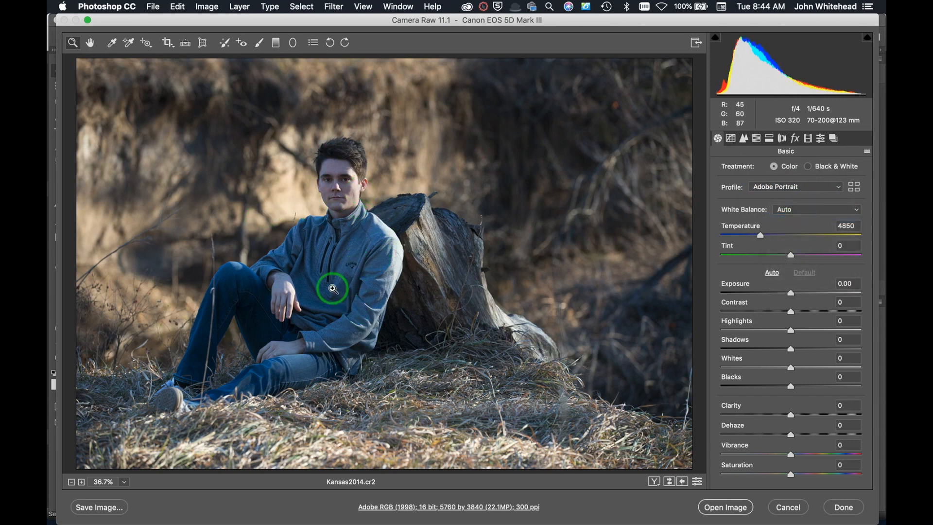
mouse_move(283, 129)
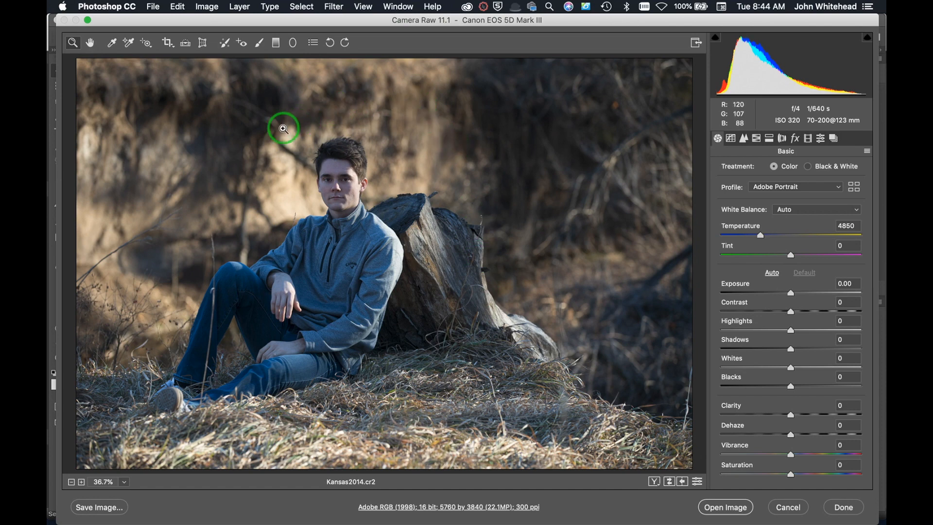
mouse_move(404, 187)
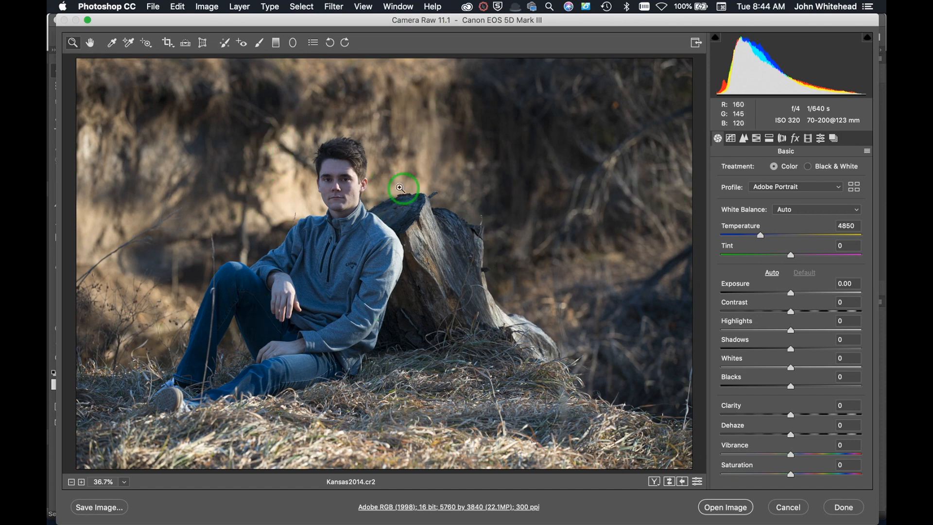
mouse_move(351, 171)
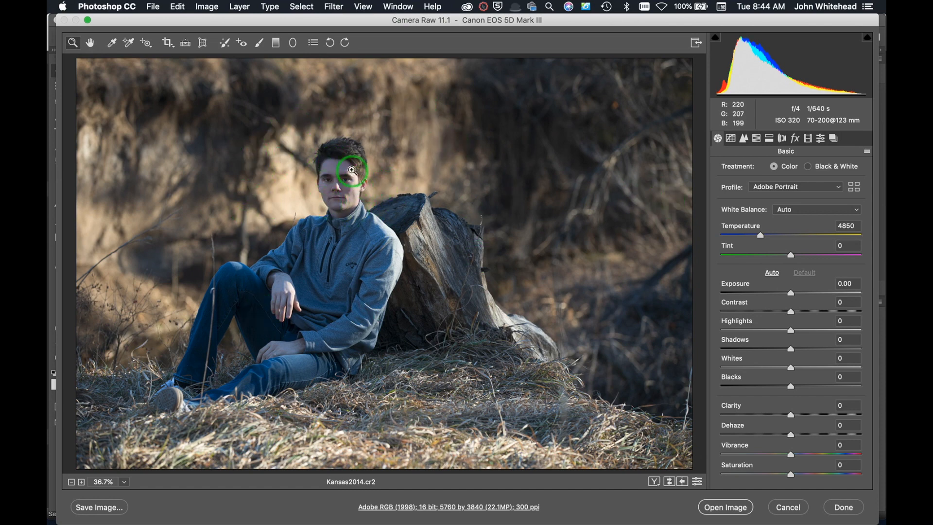
mouse_move(777, 244)
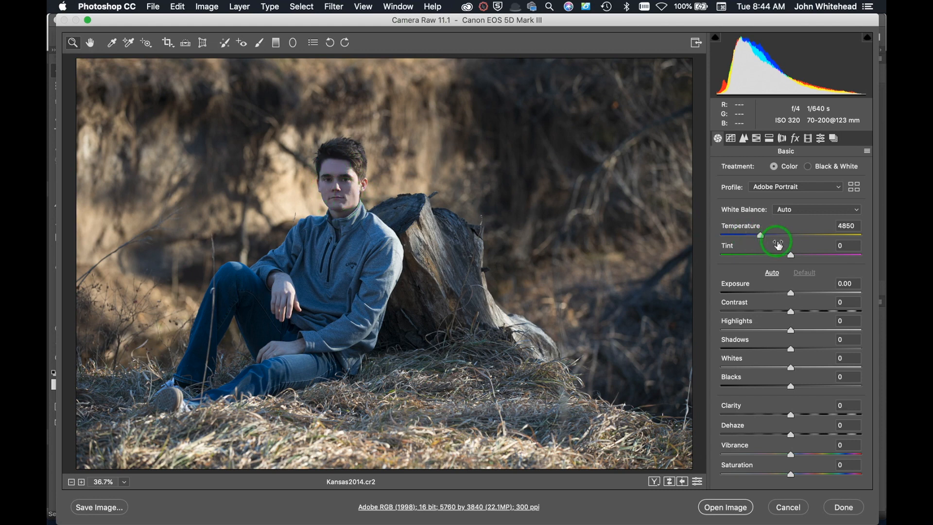
mouse_move(791, 261)
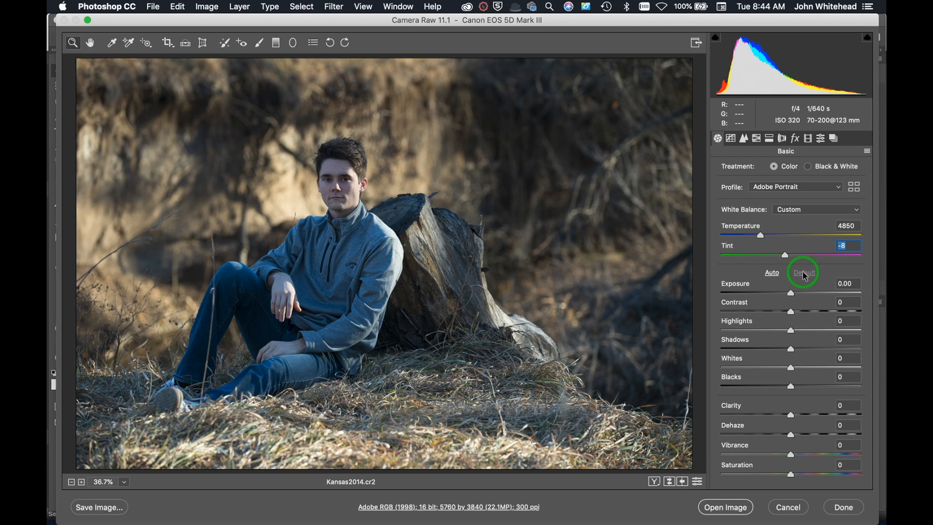
mouse_move(340, 112)
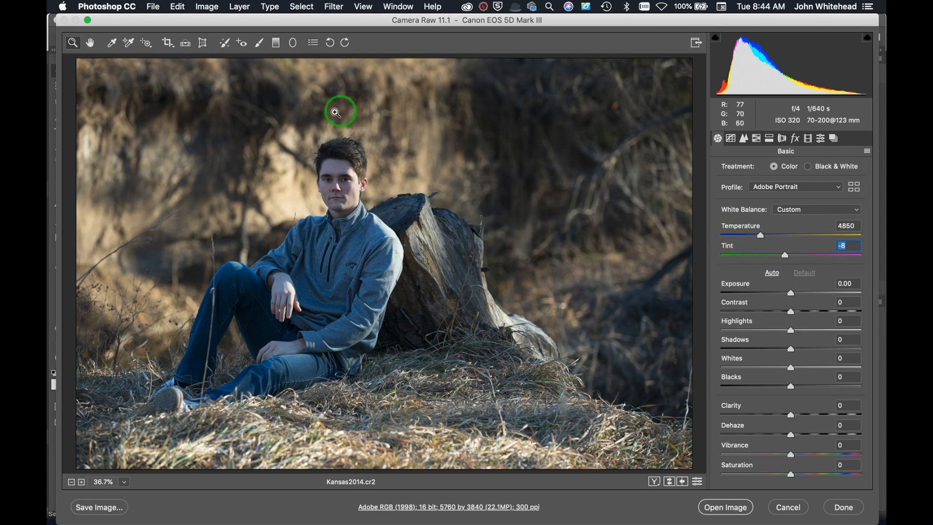
mouse_move(770, 308)
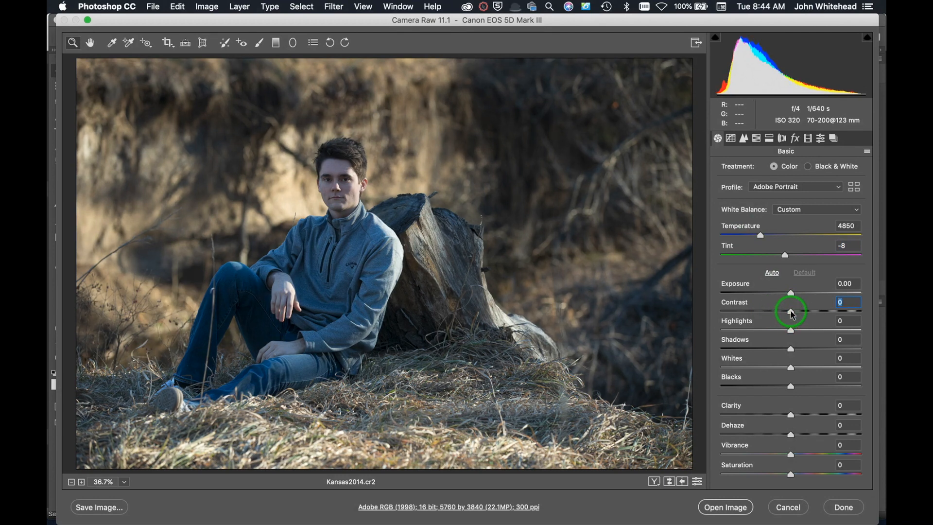
mouse_move(315, 259)
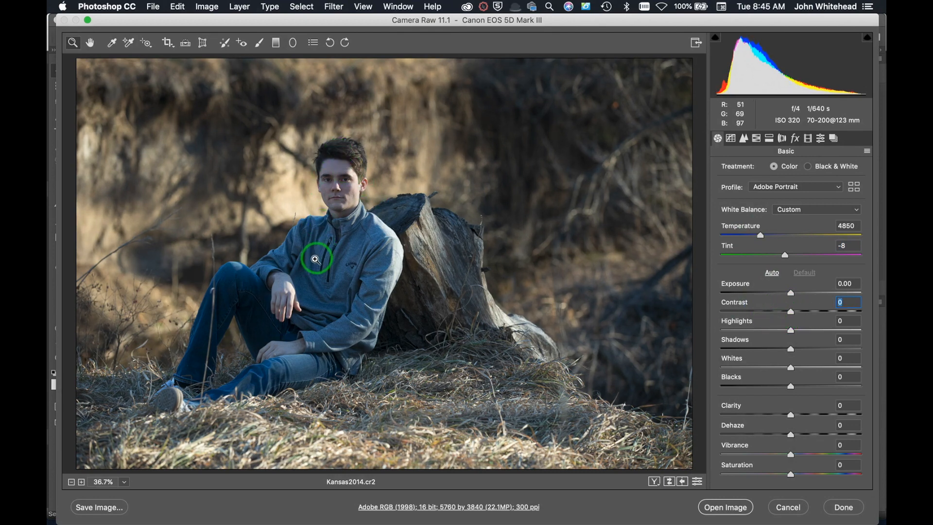
mouse_move(356, 213)
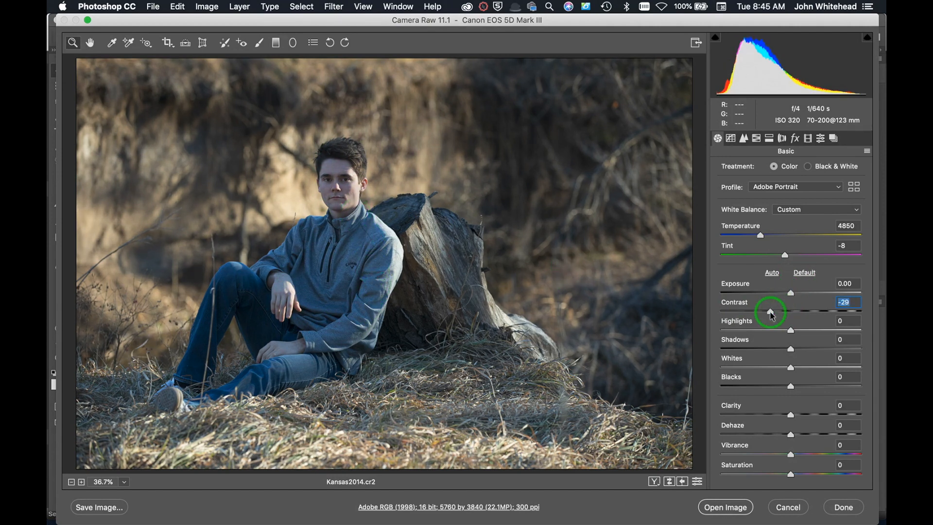
mouse_move(348, 254)
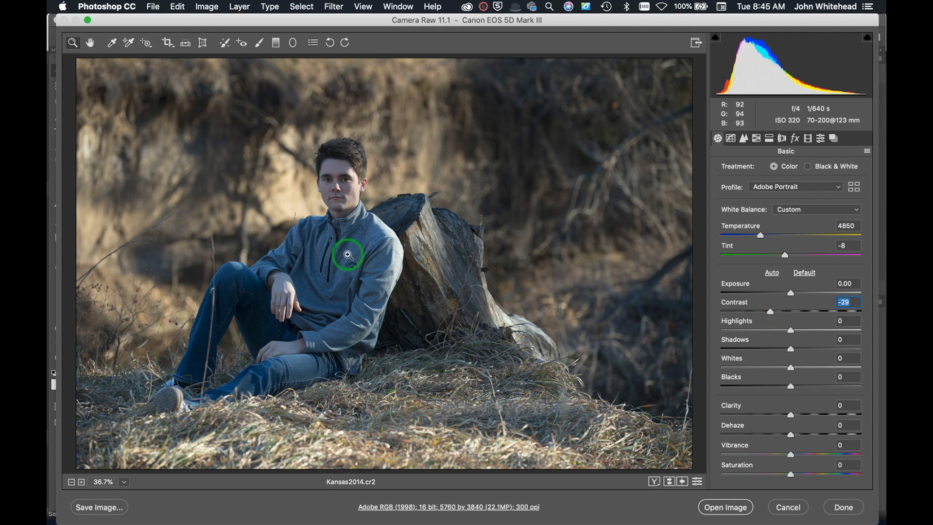
mouse_move(330, 223)
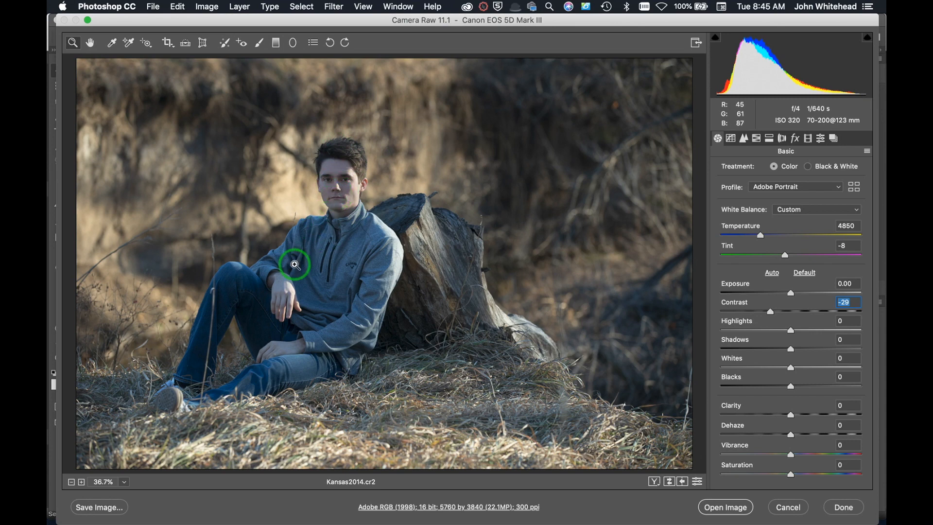
mouse_move(348, 199)
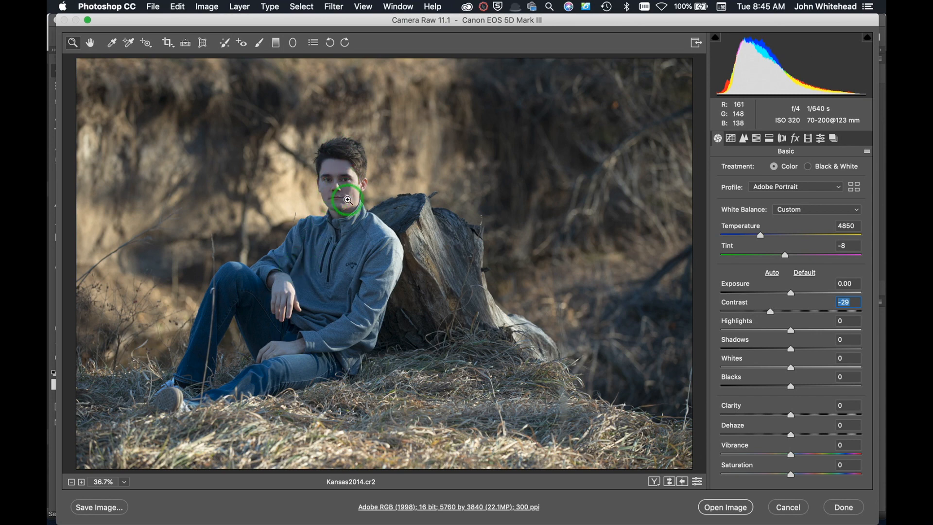
mouse_move(398, 234)
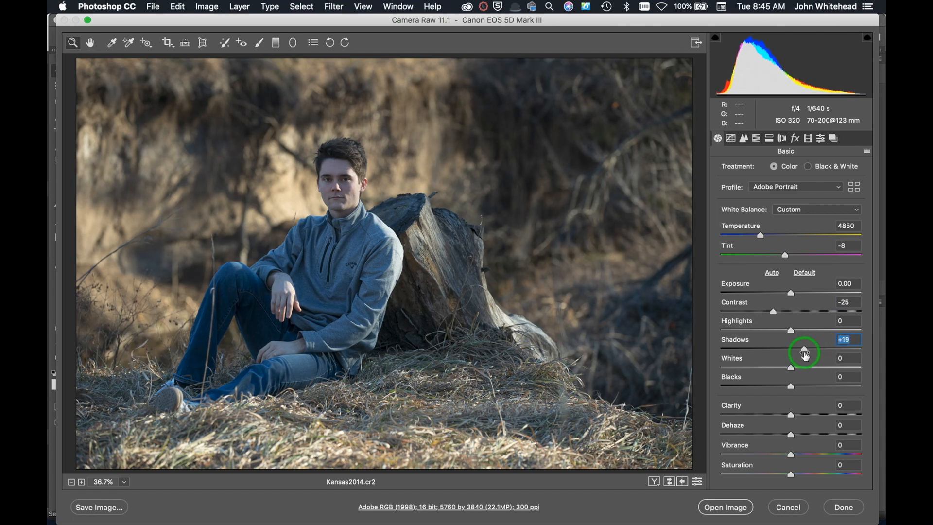
mouse_move(800, 354)
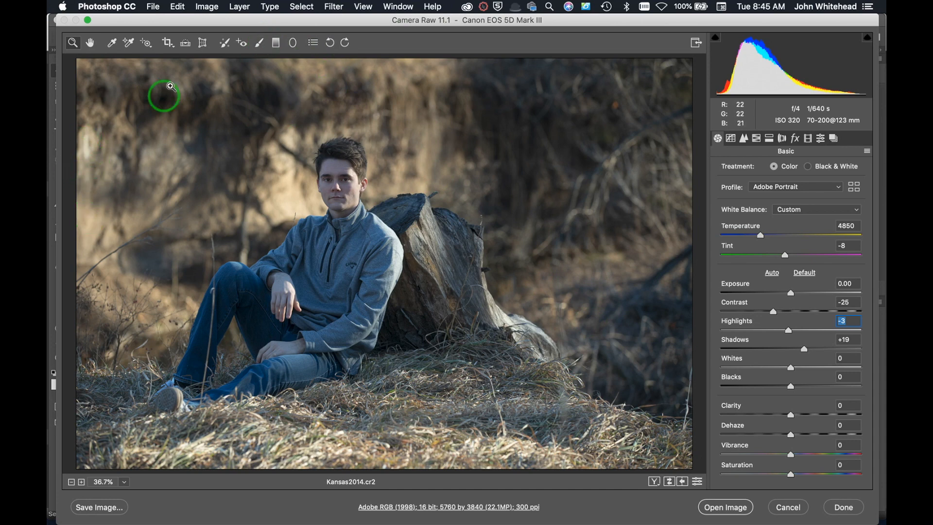
mouse_move(259, 41)
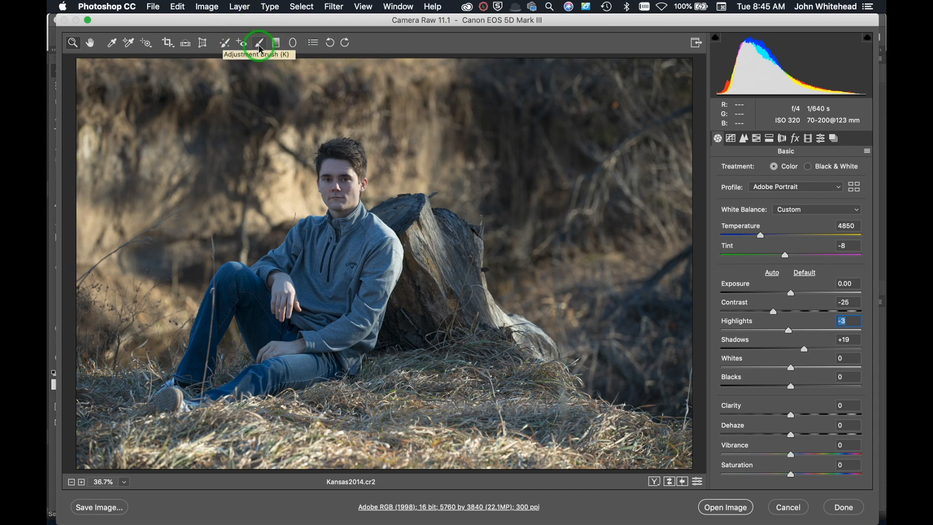
Step: Paint two Adjustment Brush patches darkening the foreground grass (exposure -0.30, highlights -13)
left_click(258, 42)
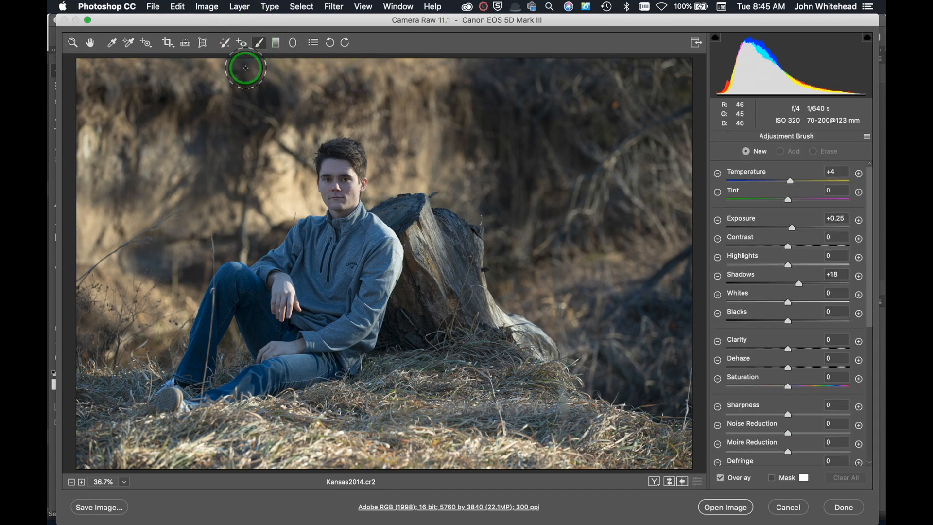
mouse_move(244, 133)
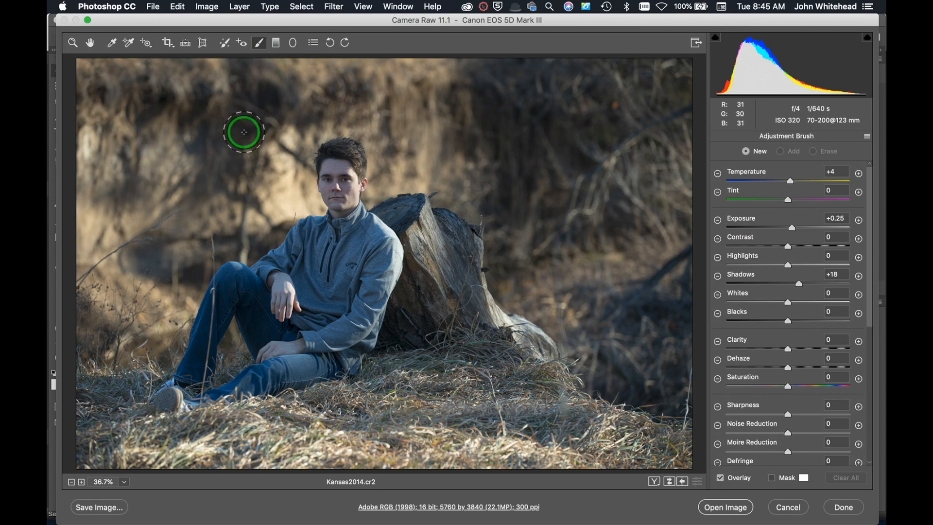
mouse_move(280, 159)
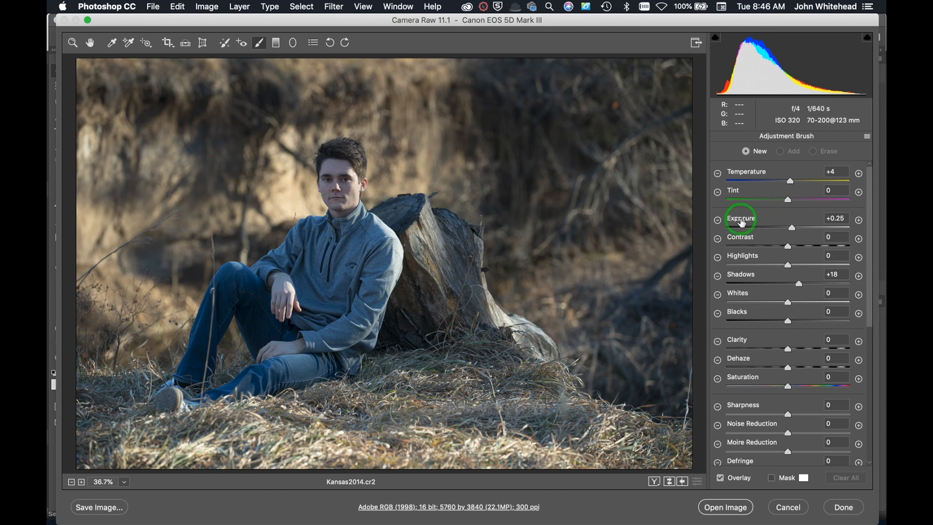
mouse_move(314, 186)
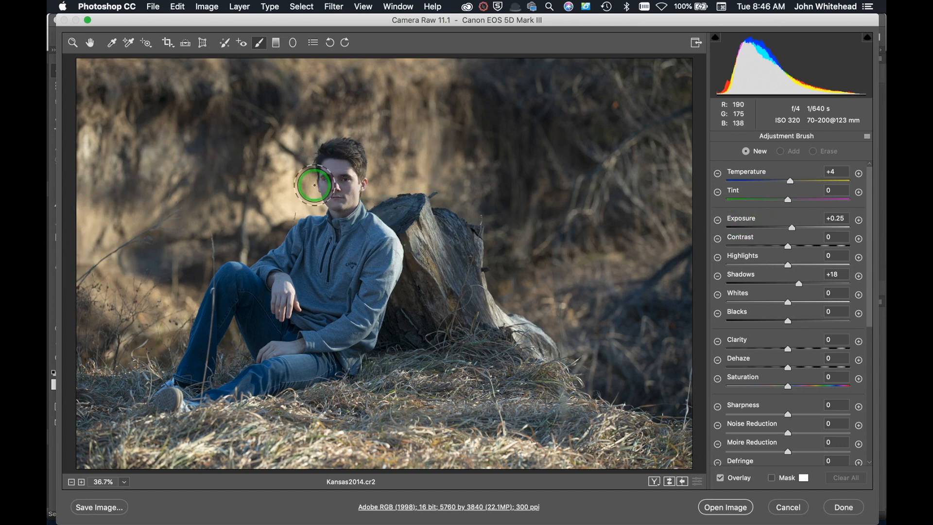
mouse_move(724, 259)
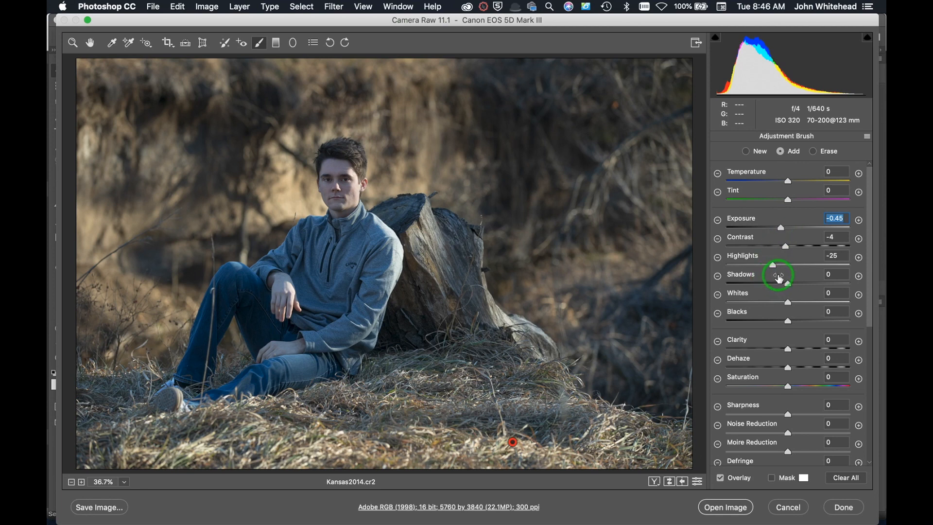
left_click(747, 151)
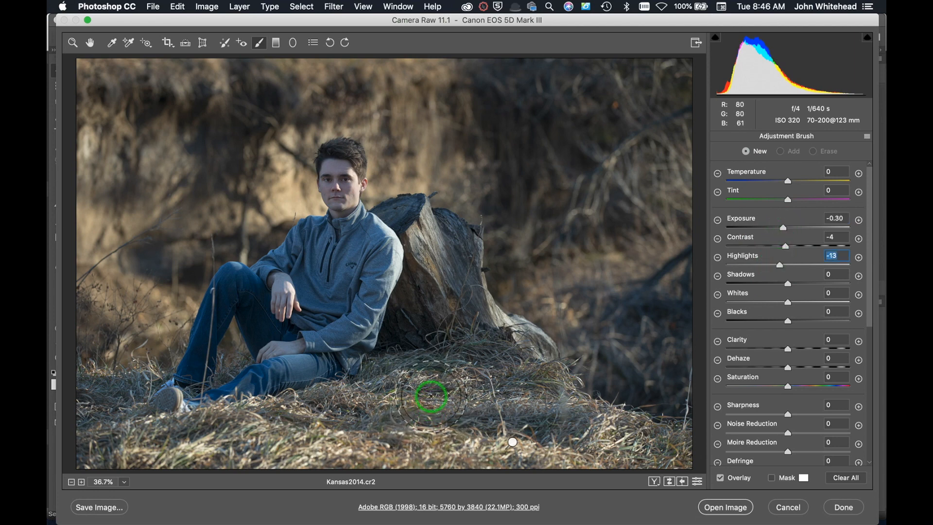
left_click(443, 454)
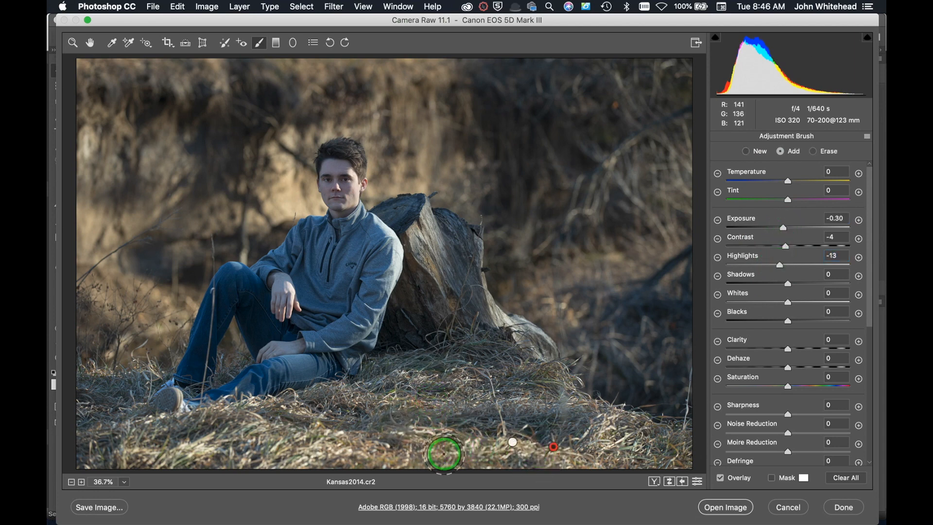
mouse_move(327, 446)
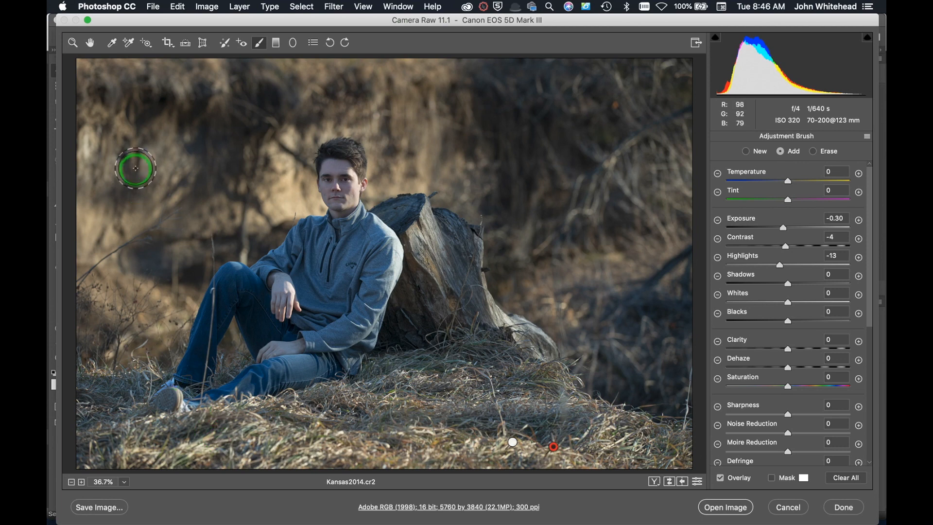
mouse_move(91, 141)
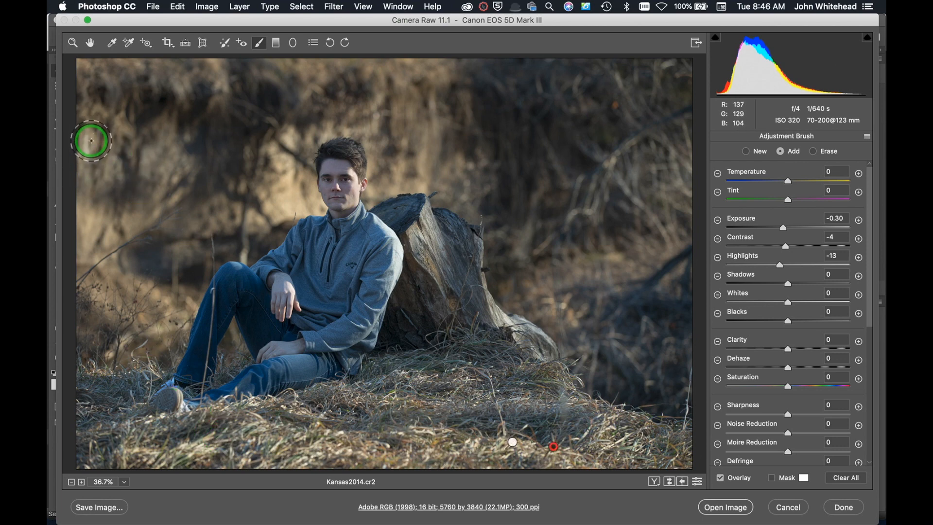
mouse_move(802, 208)
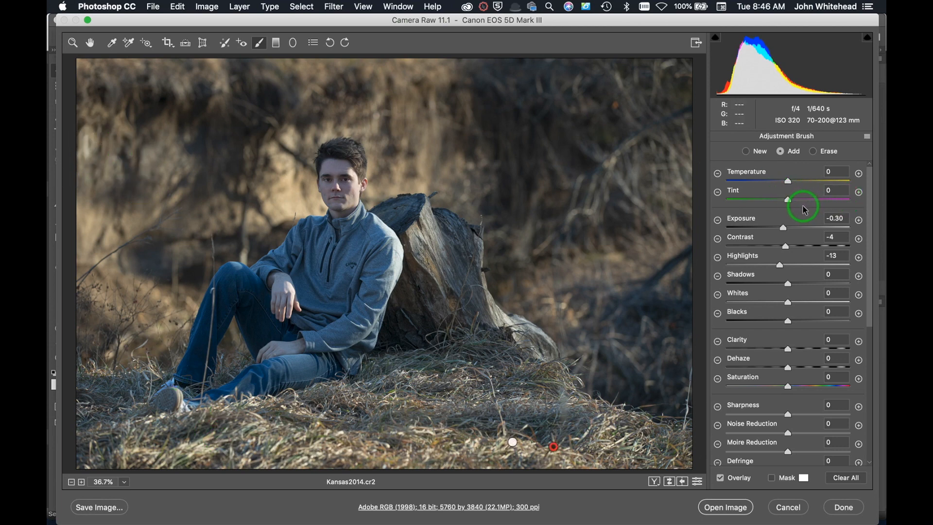
Step: Paint a new brightening adjustment over the young man's head (exposure +0.50, tint -16)
left_click(745, 150)
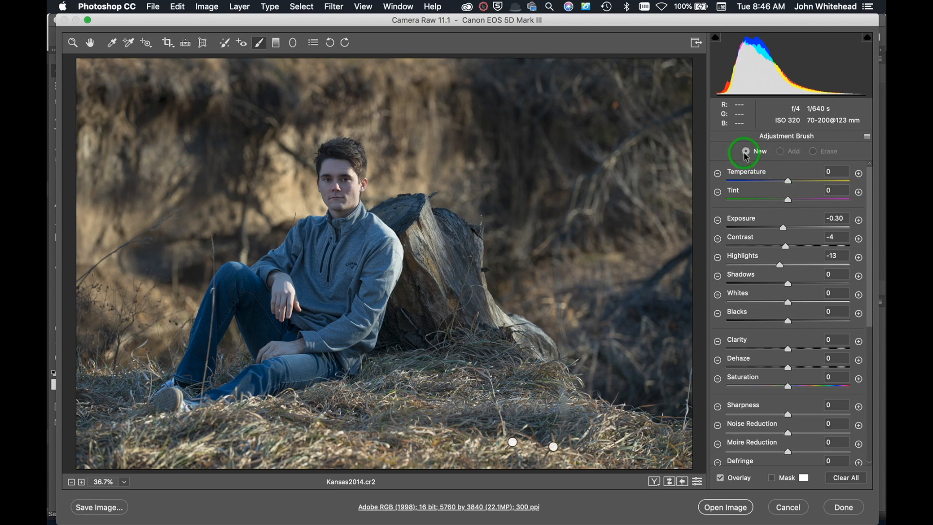
mouse_move(283, 343)
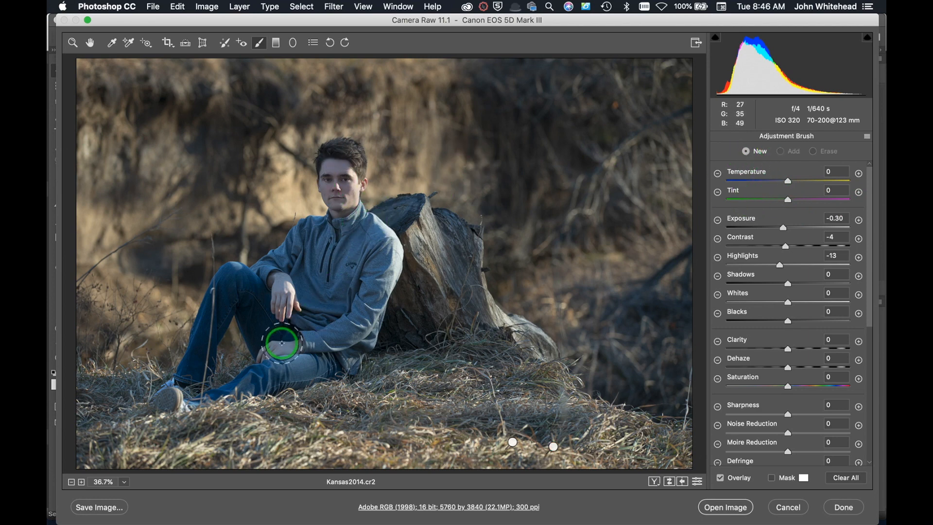
mouse_move(786, 232)
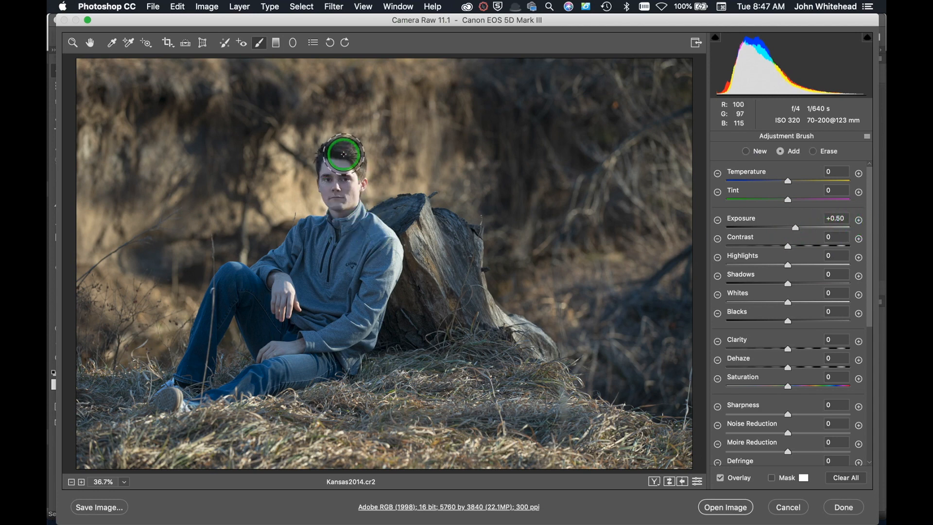
left_click_drag(342, 154, 343, 191)
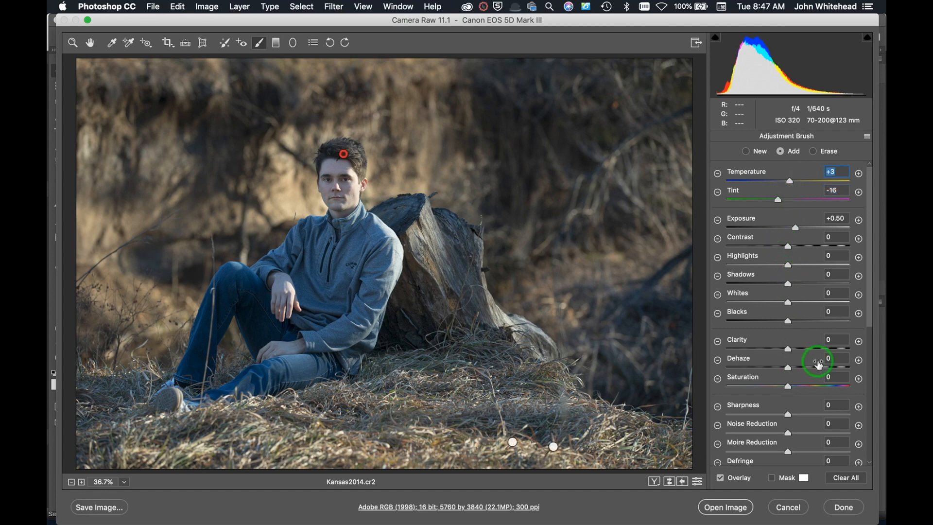
mouse_move(690, 219)
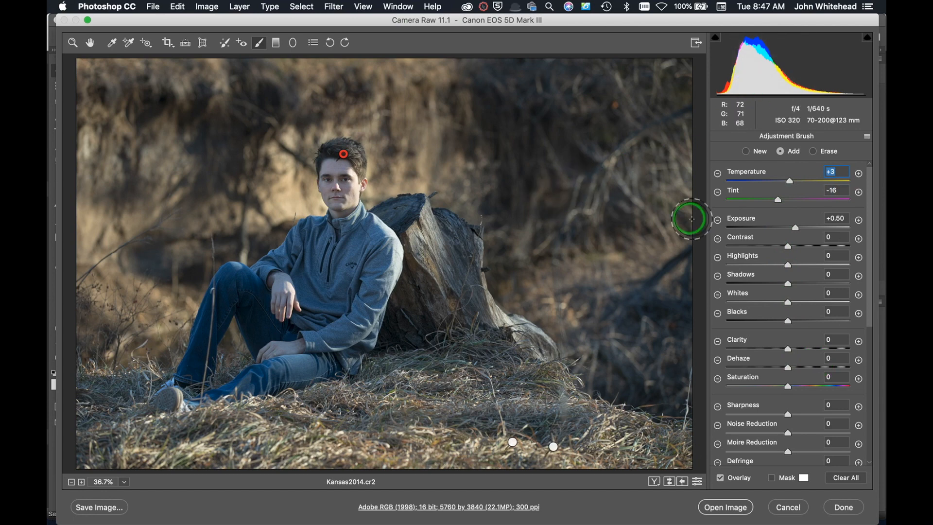
mouse_move(802, 287)
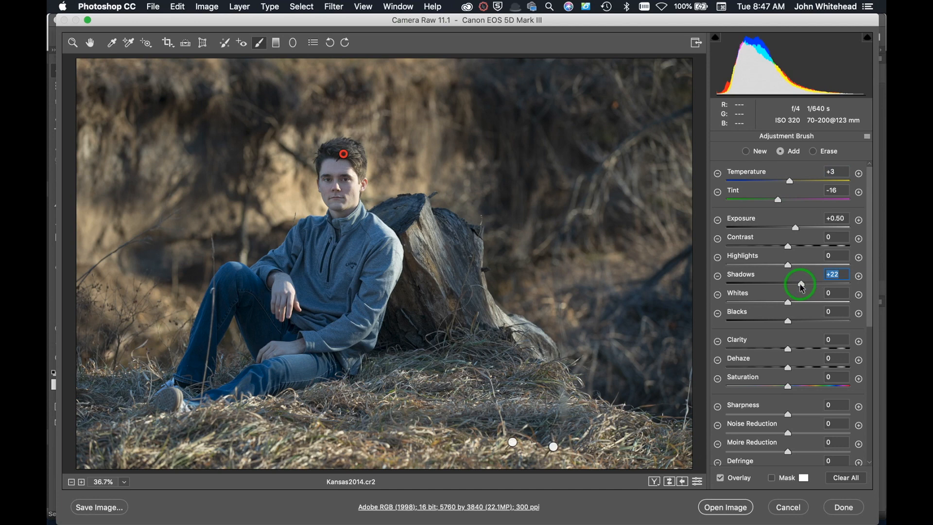
mouse_move(289, 261)
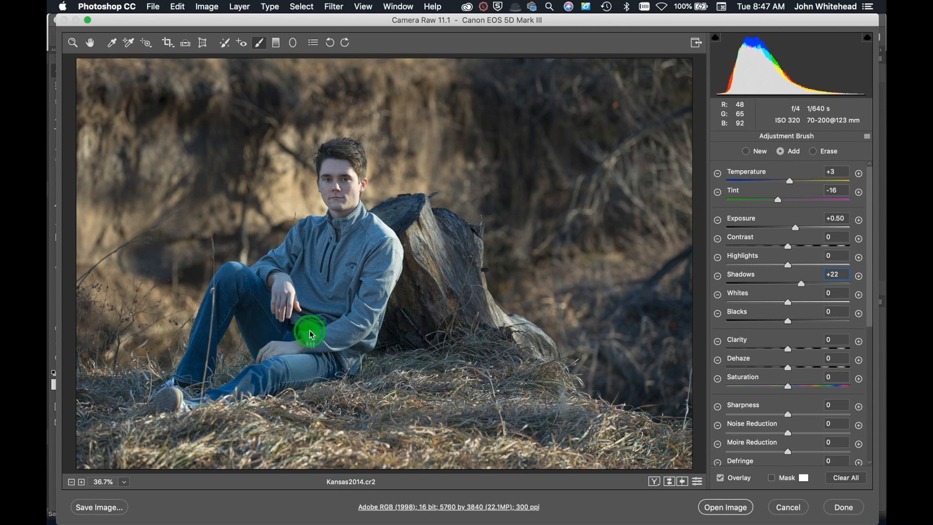
mouse_move(273, 268)
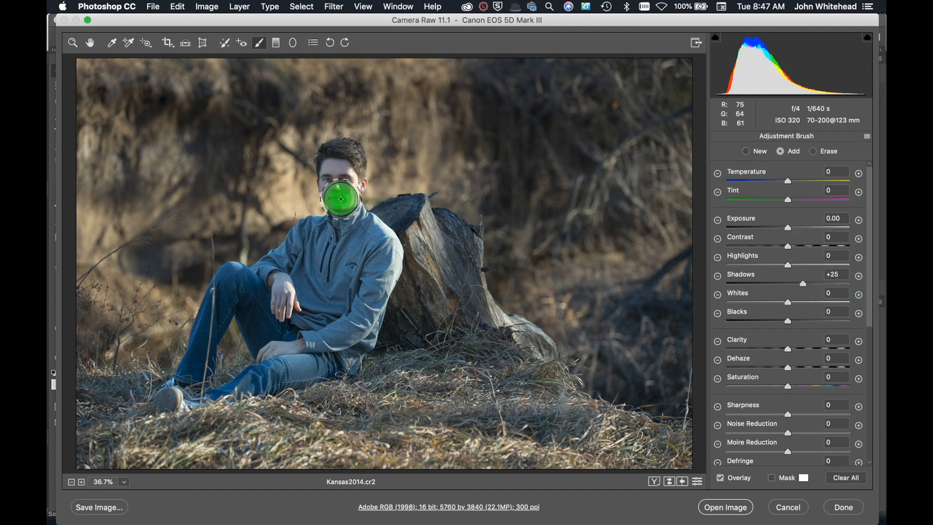
Step: Paint shadow lifting (+25) over his face and reselect the earlier brightening adjustment
left_click_drag(339, 199, 348, 176)
type("-0.2")
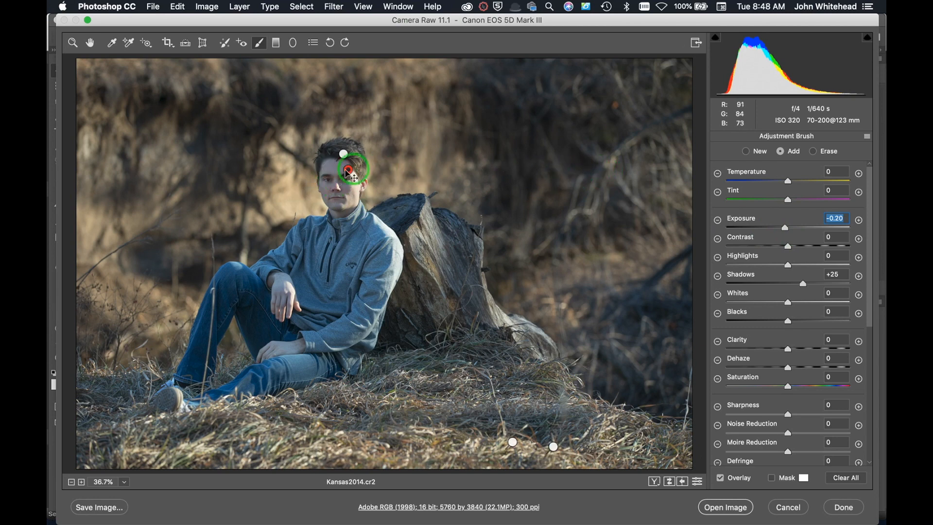
left_click(745, 151)
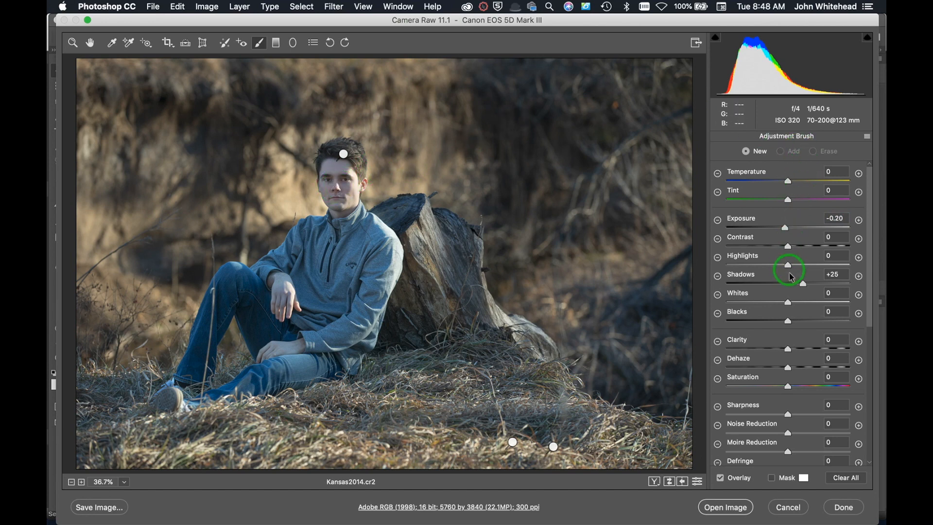
left_click(343, 218)
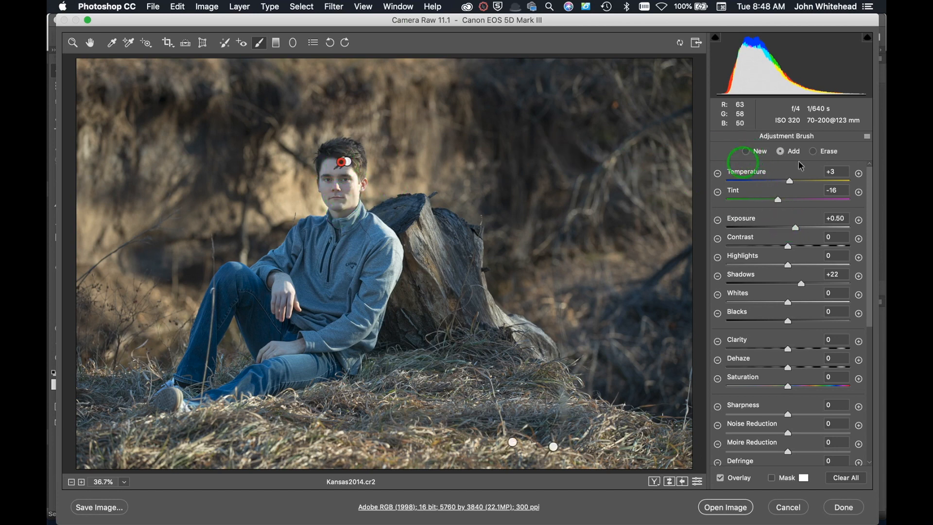
mouse_move(839, 167)
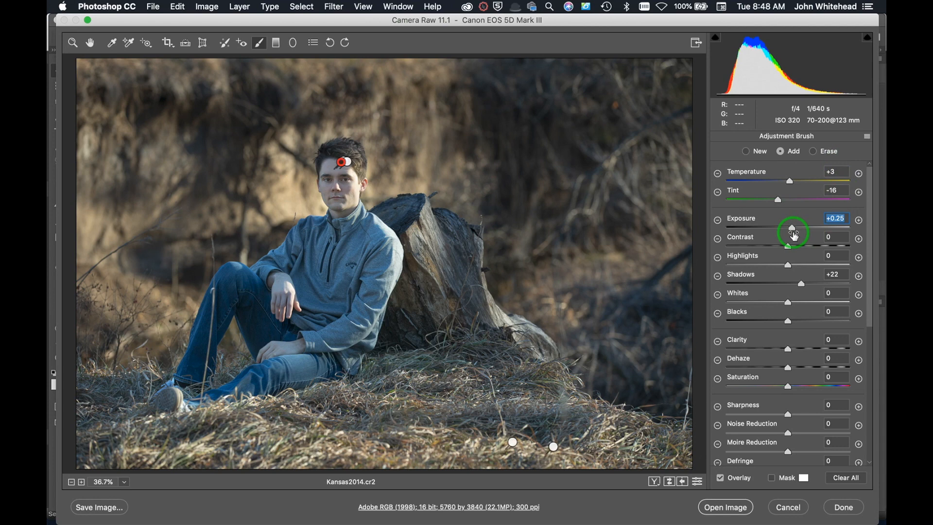
mouse_move(783, 256)
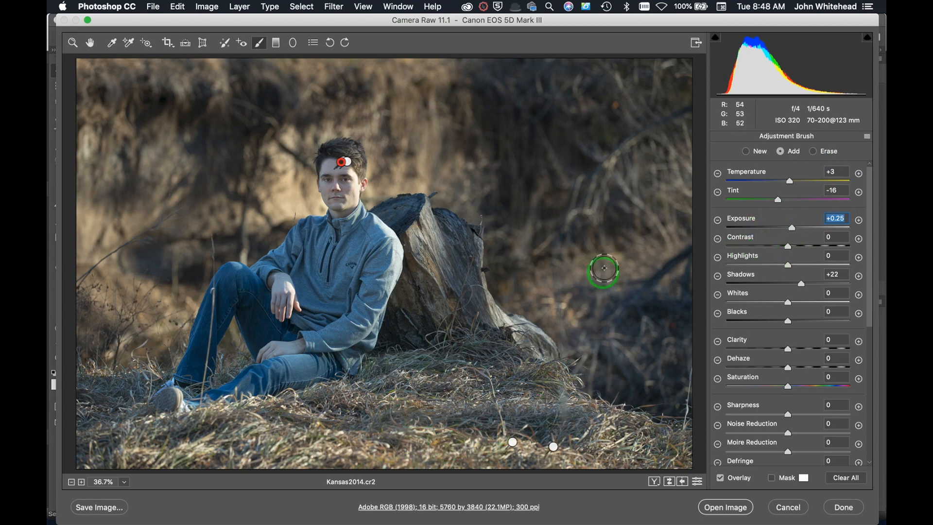
mouse_move(347, 97)
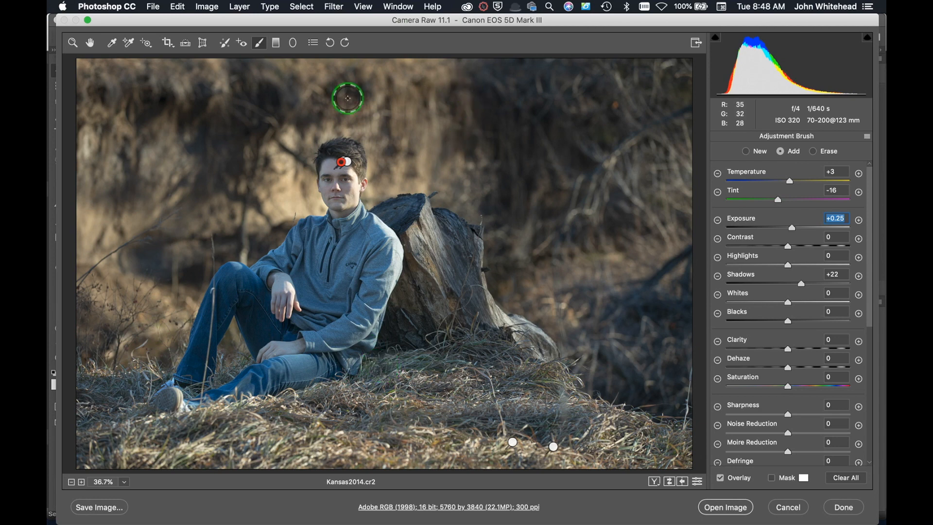
mouse_move(441, 356)
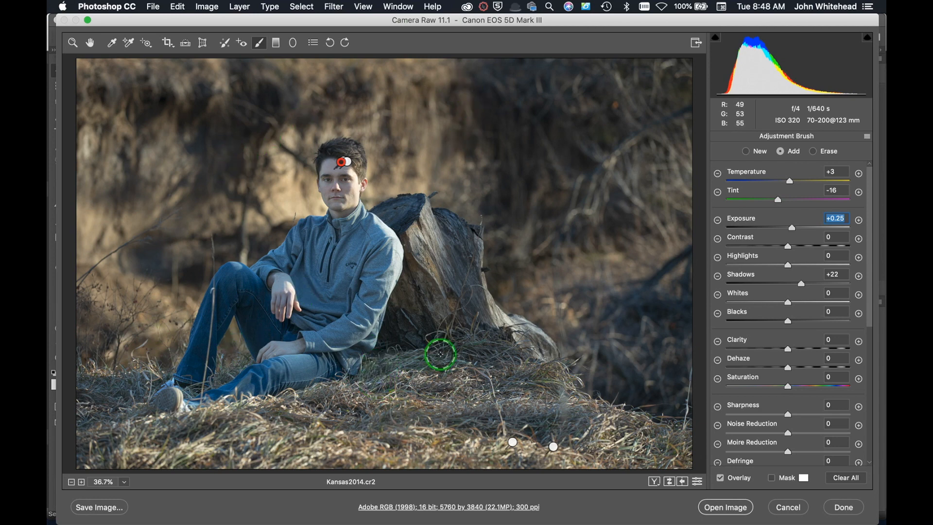
mouse_move(409, 320)
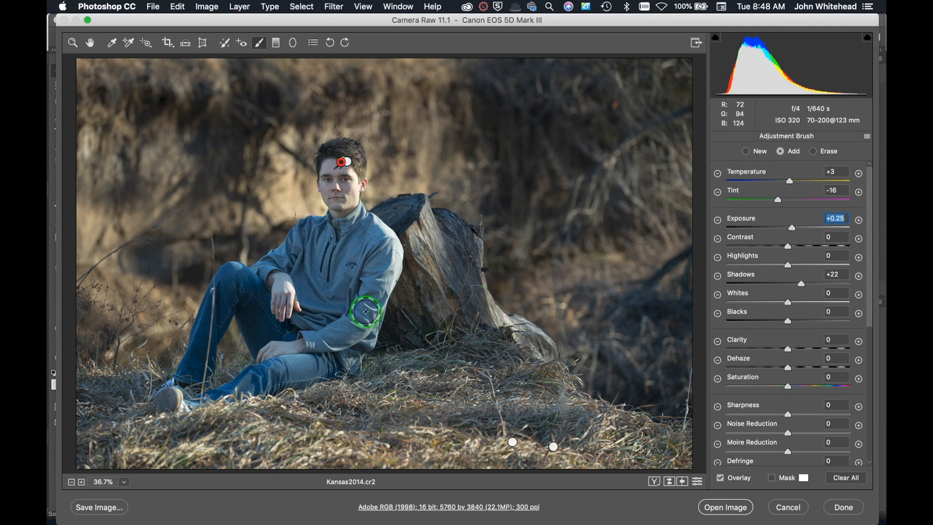
mouse_move(444, 238)
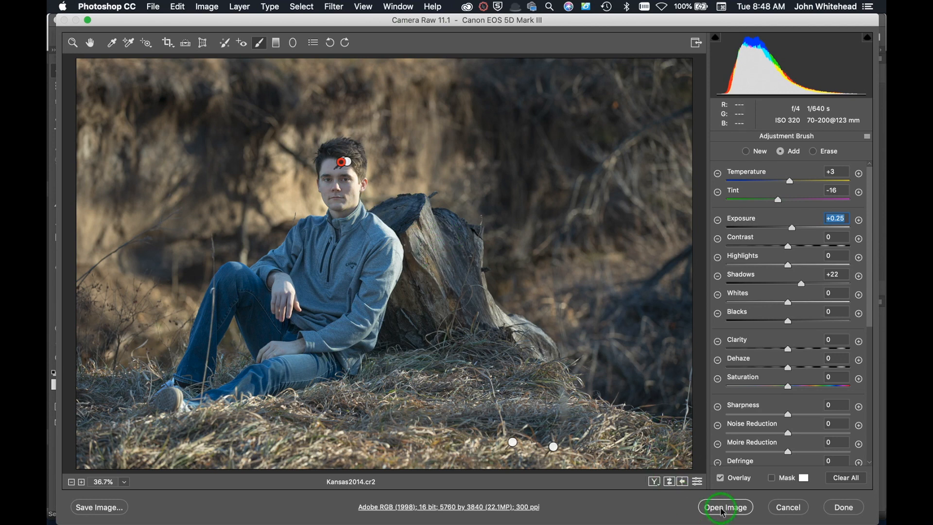
mouse_move(725, 507)
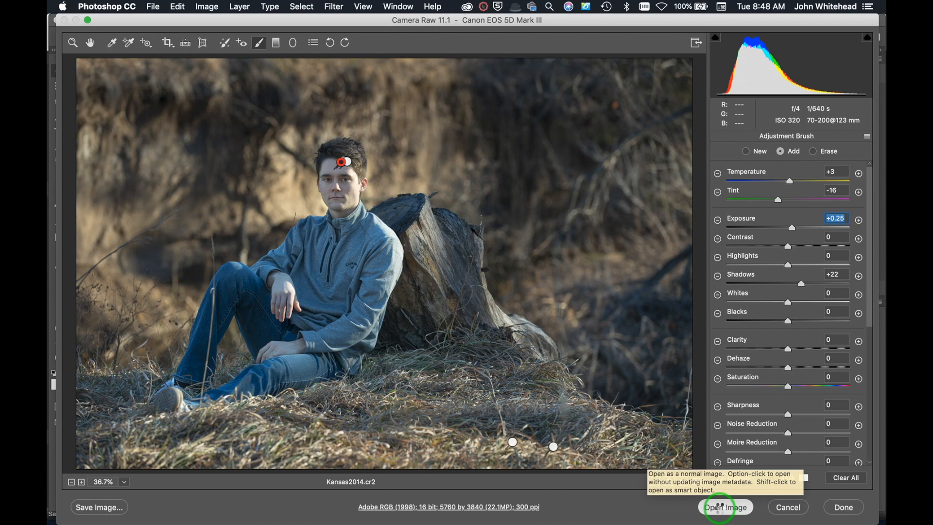
Step: Open the edited photo as a Photoshop document and pick the Lasso tool
left_click(723, 507)
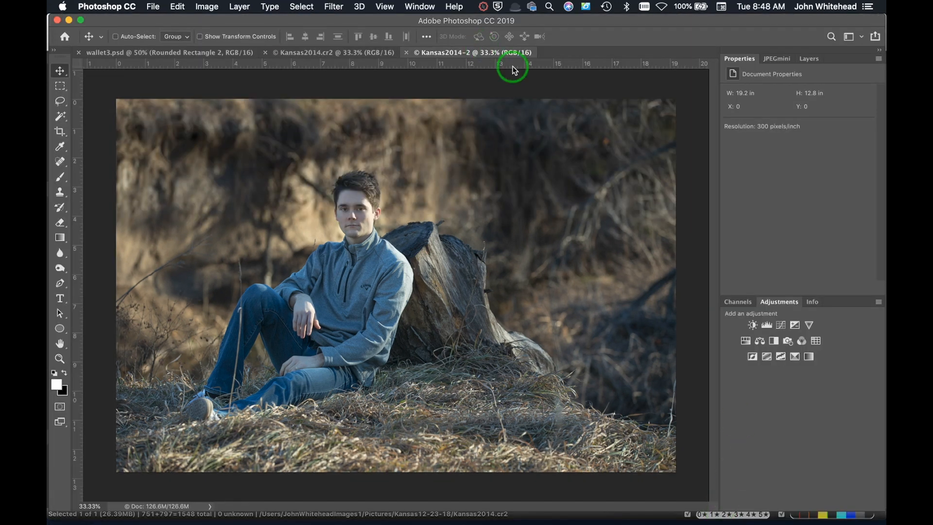
mouse_move(319, 55)
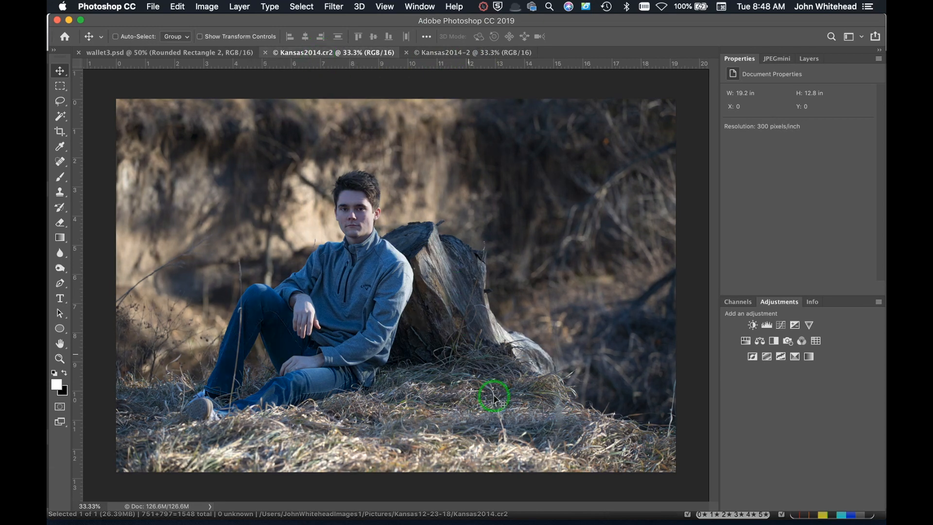
mouse_move(269, 356)
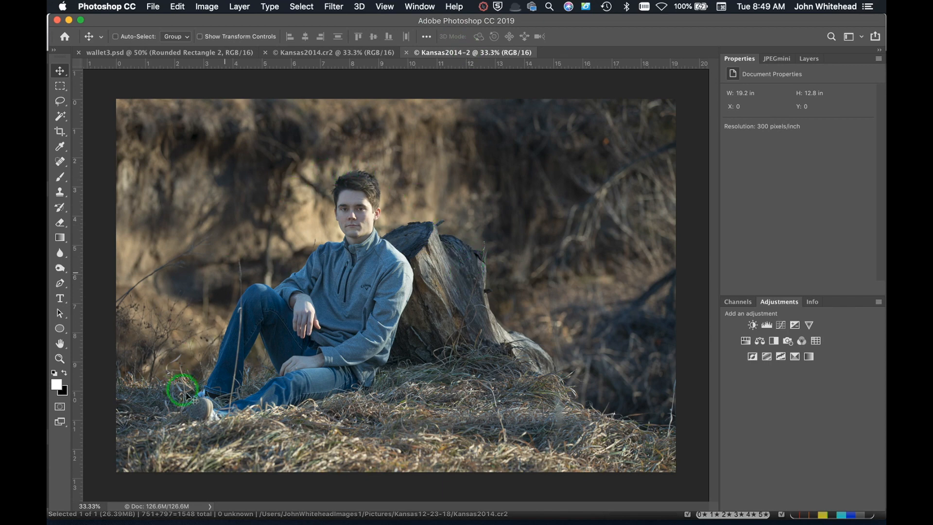
mouse_move(474, 168)
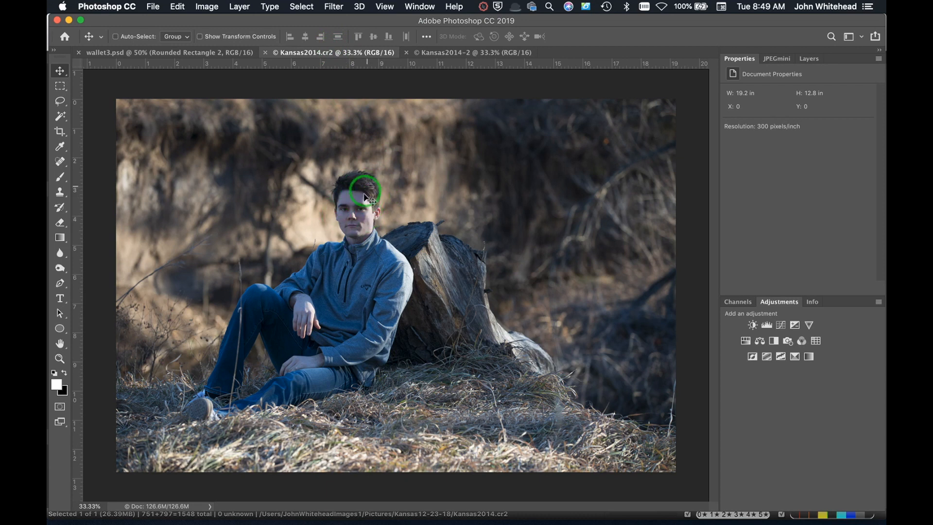
left_click(60, 101)
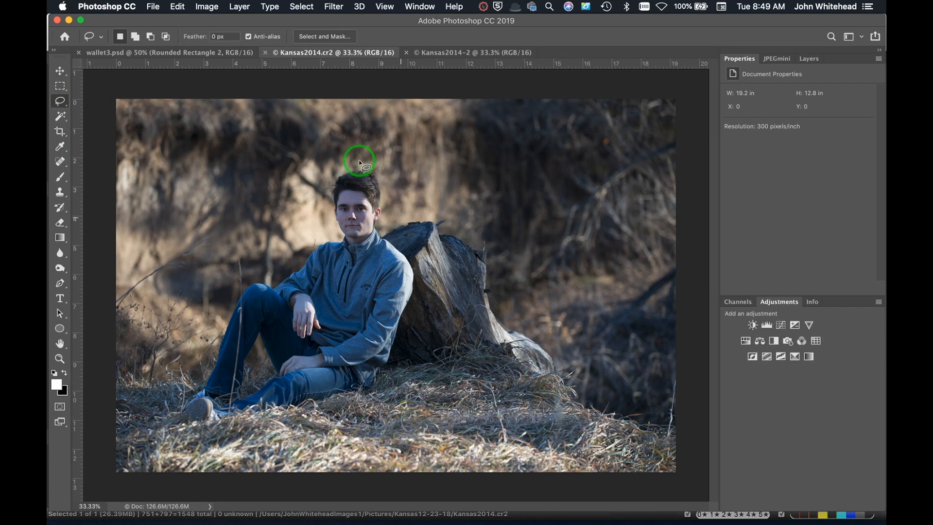
Step: Try a Curves brightening on the face selection, then switch to the Kansas2014-2 document
key("cmd+m")
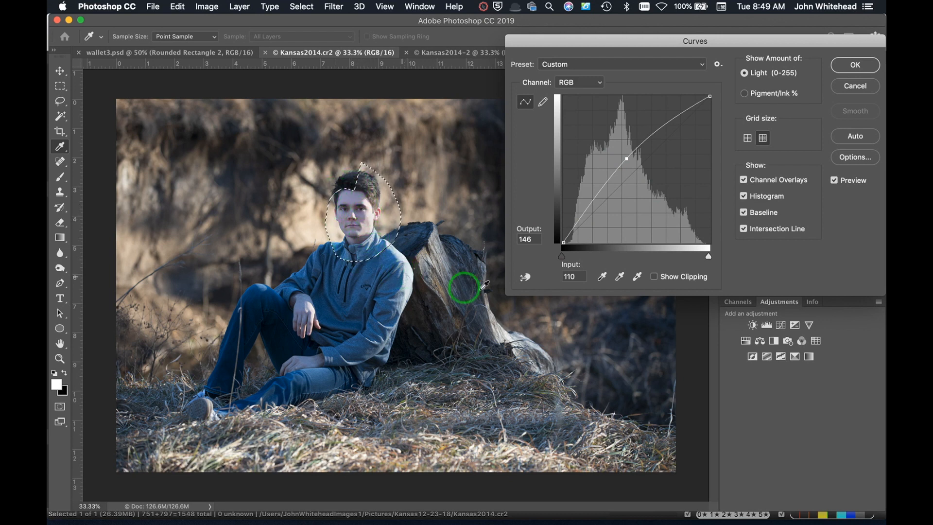
mouse_move(466, 282)
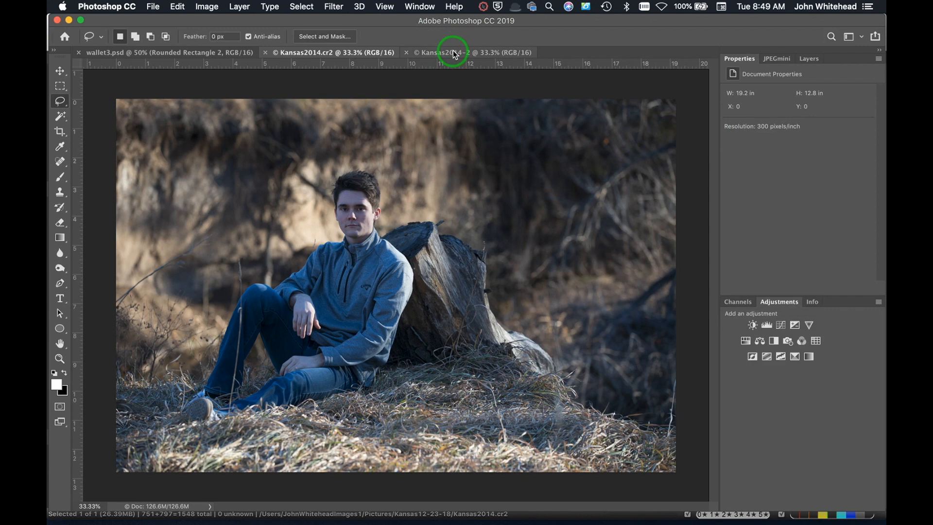
left_click(468, 52)
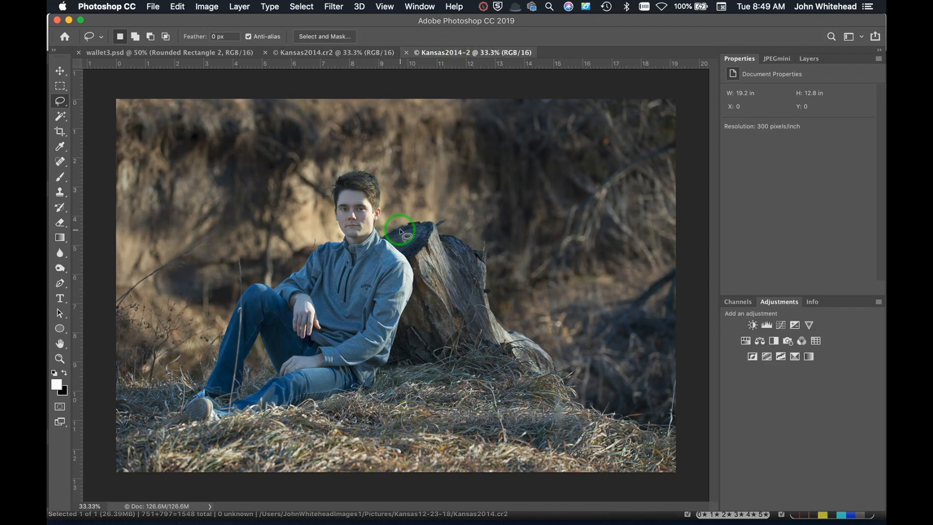
mouse_move(407, 216)
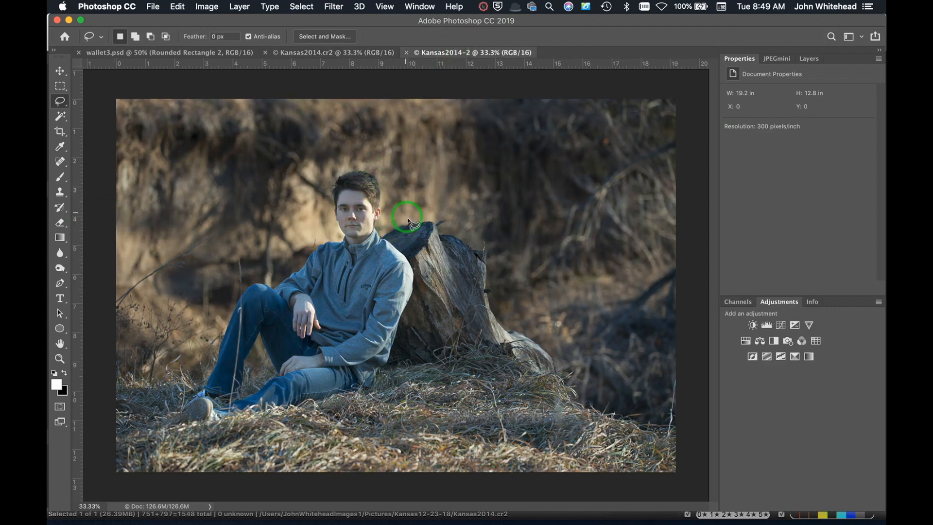
mouse_move(833, 225)
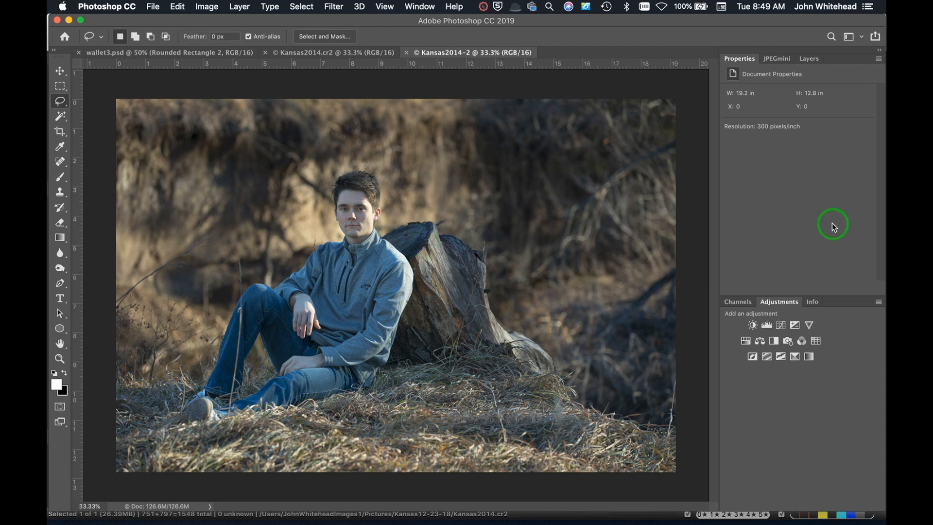
mouse_move(434, 210)
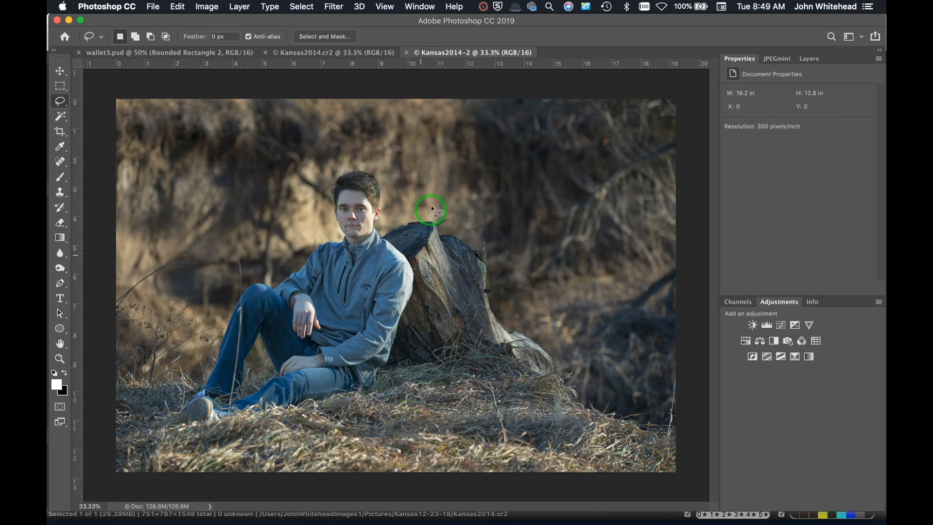
mouse_move(345, 198)
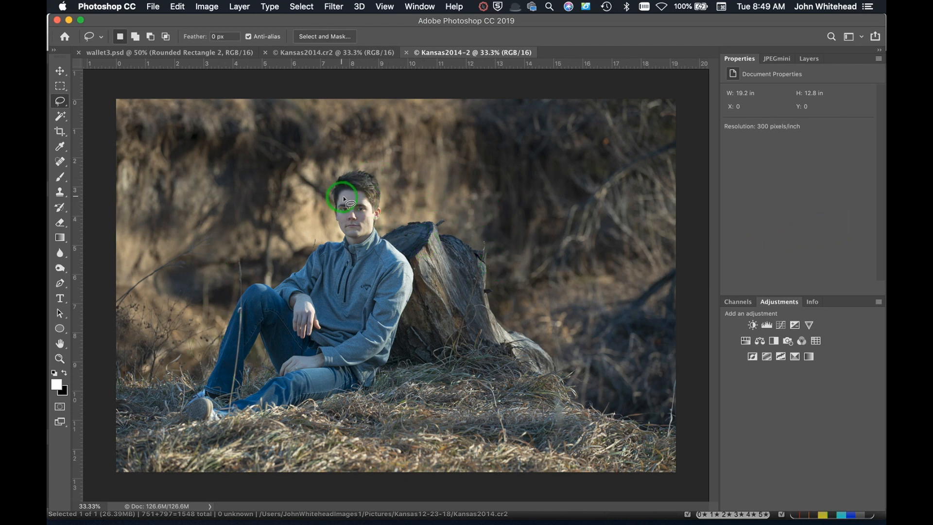
mouse_move(687, 286)
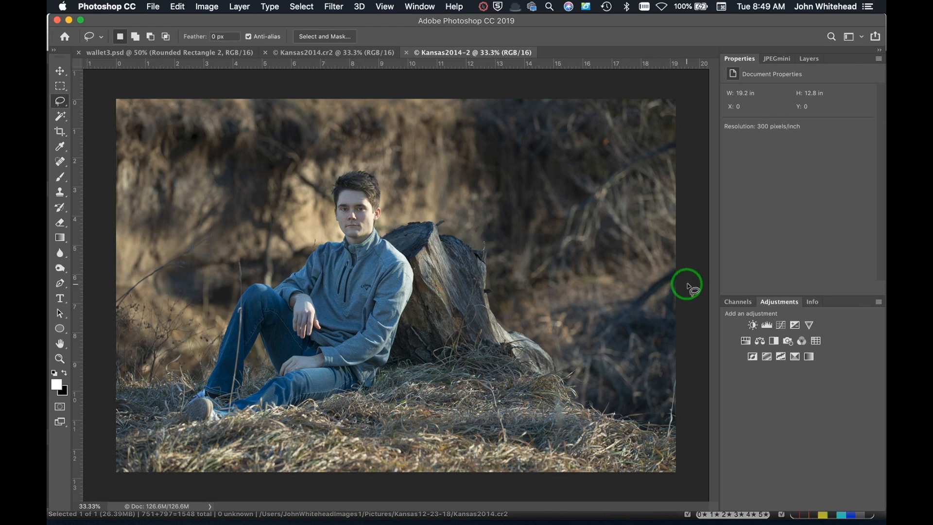
mouse_move(667, 286)
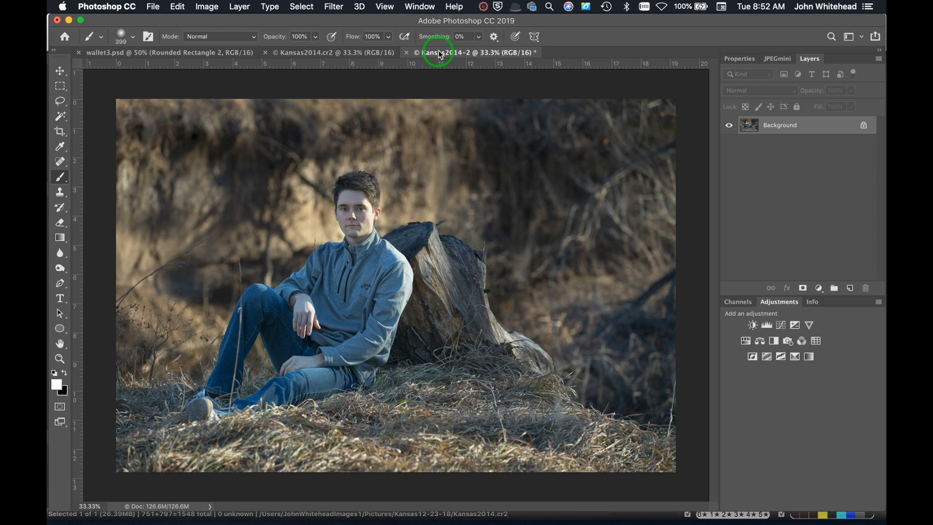
mouse_move(659, 206)
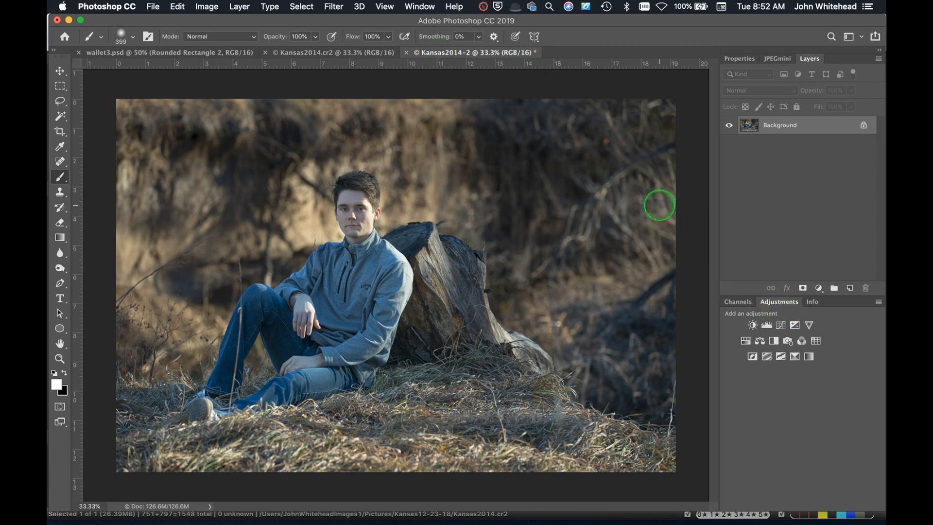
mouse_move(655, 245)
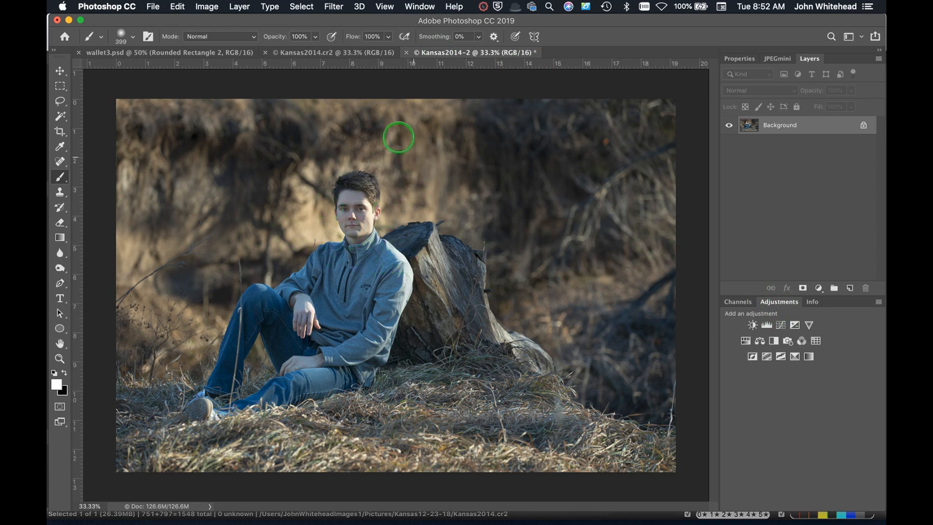
mouse_move(682, 272)
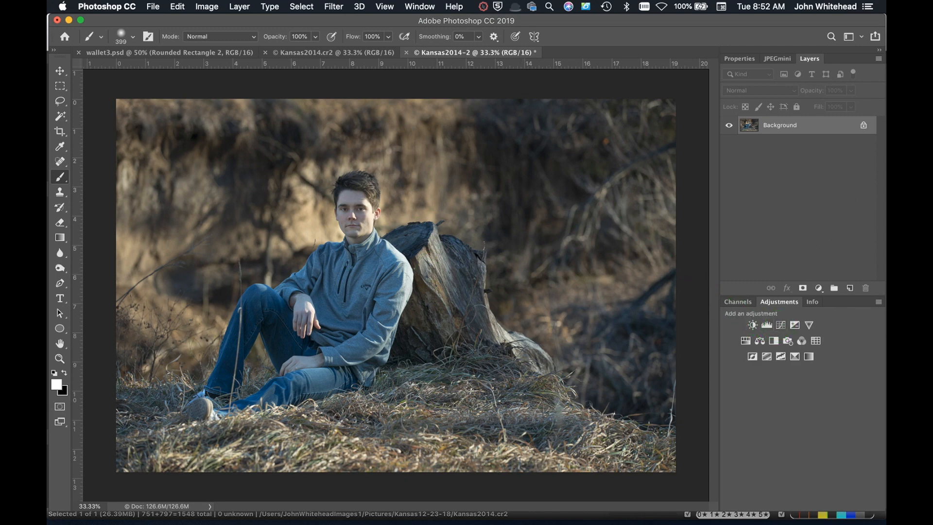
Step: Add a Color Balance adjustment warming the midtones toward red and yellow (-7)
left_click(795, 324)
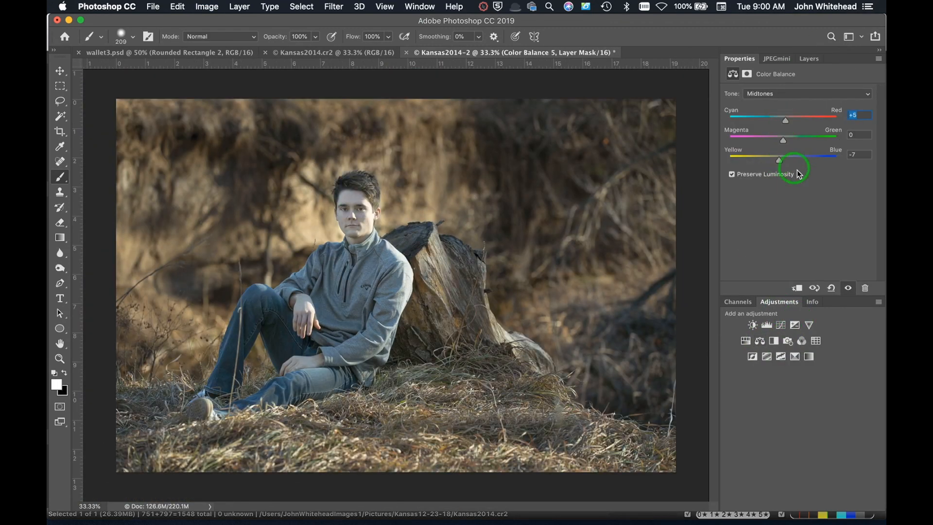
left_click(809, 58)
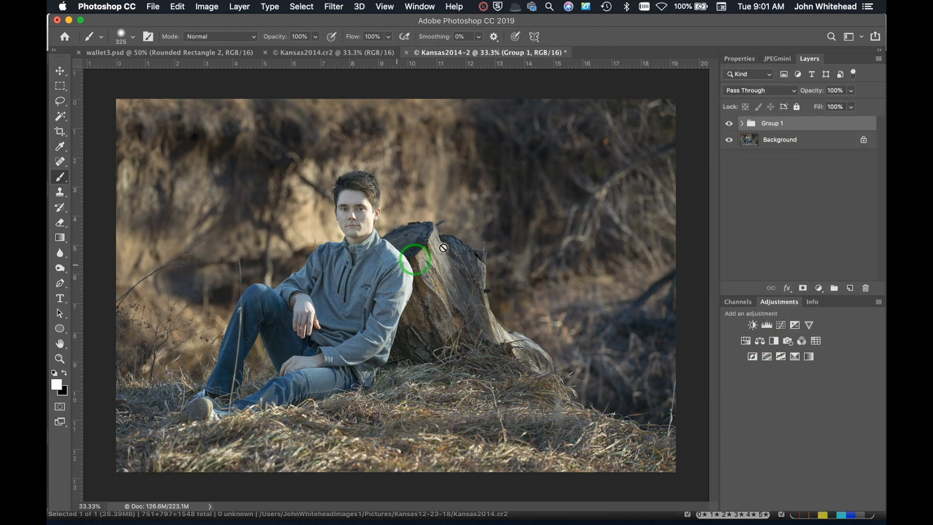
mouse_move(781, 325)
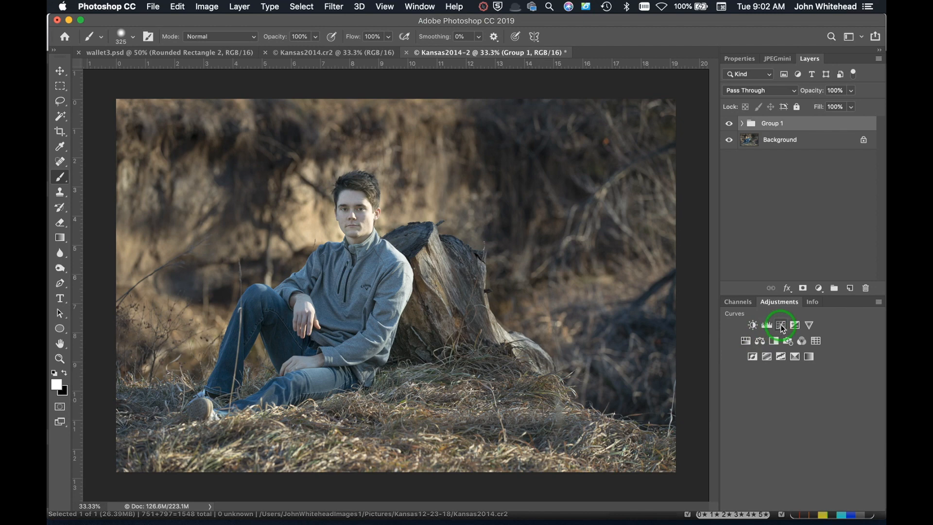
Step: Add a Curves adjustment layer above the grouped colour adjustments
left_click(780, 324)
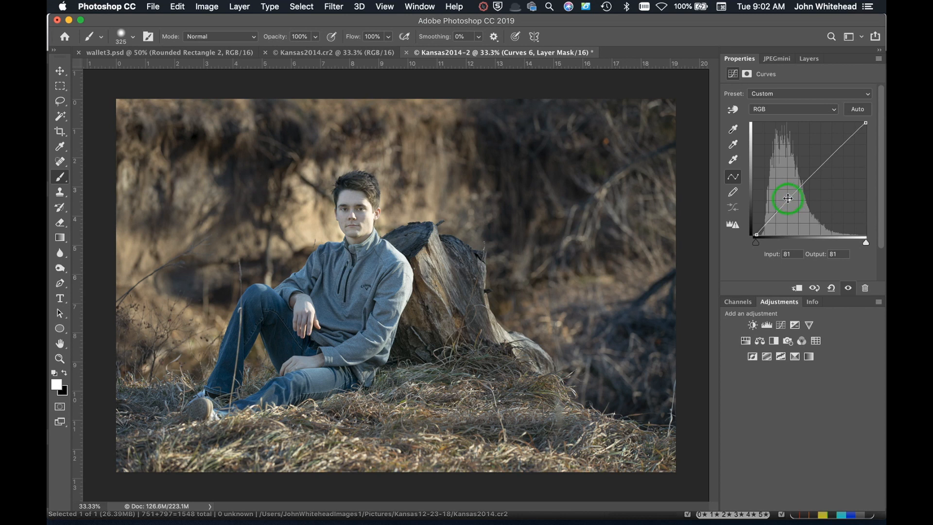
mouse_move(617, 219)
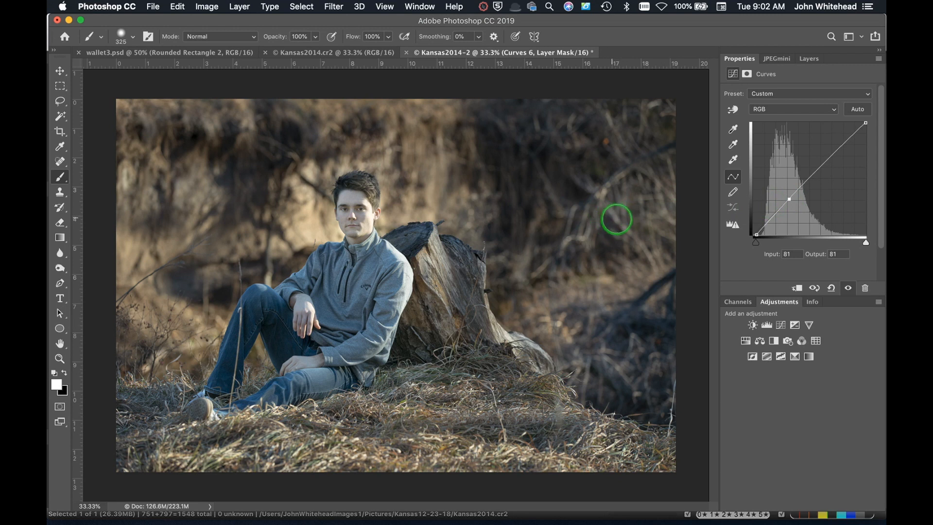
mouse_move(564, 114)
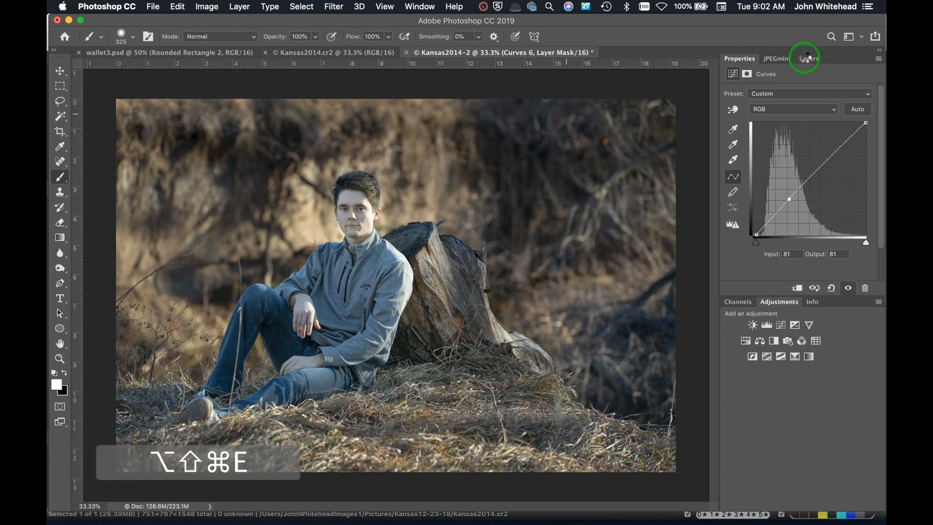
Step: Smart Sharpen the merged top layer at amount 78, radius 1.1 px
left_click(810, 59)
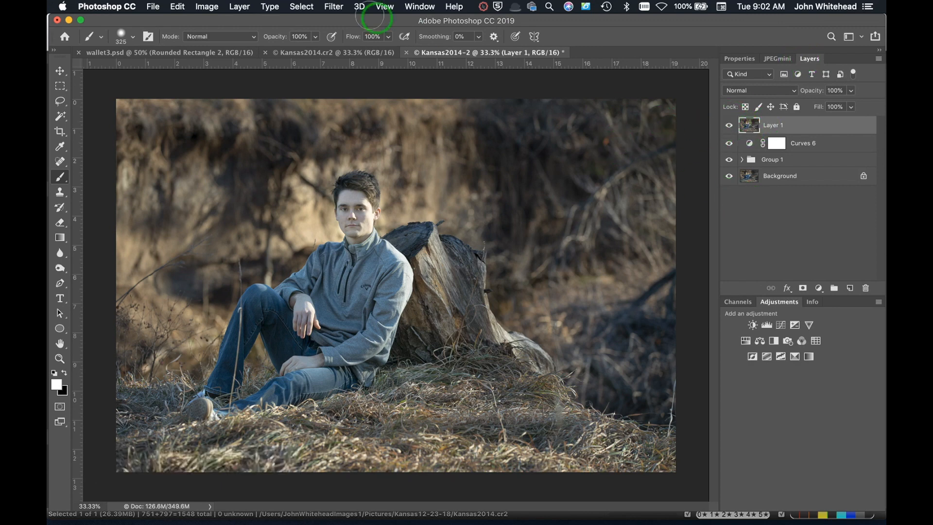
left_click(333, 7)
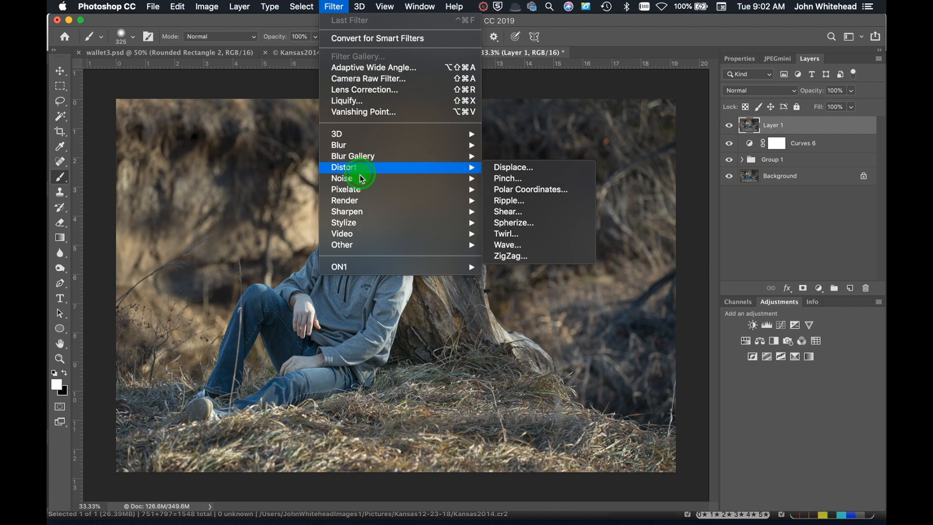
mouse_move(346, 211)
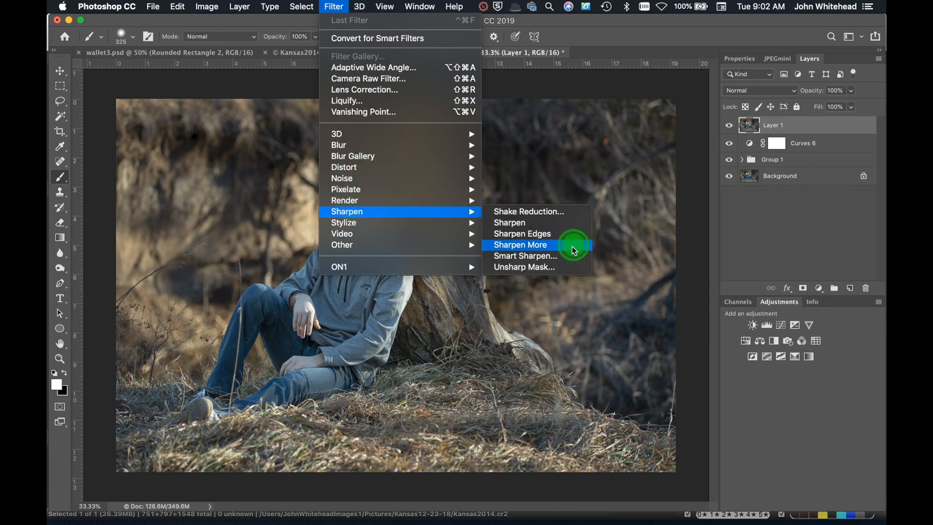
left_click(525, 255)
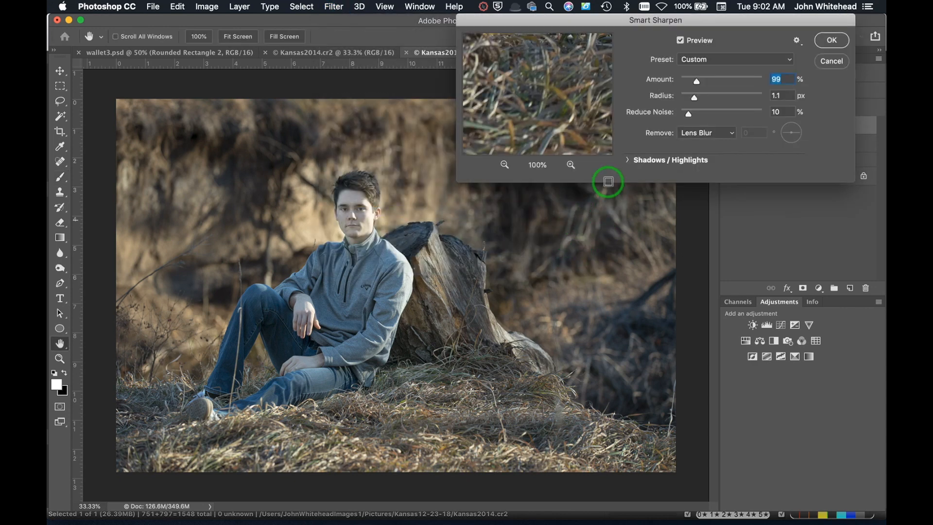
mouse_move(693, 82)
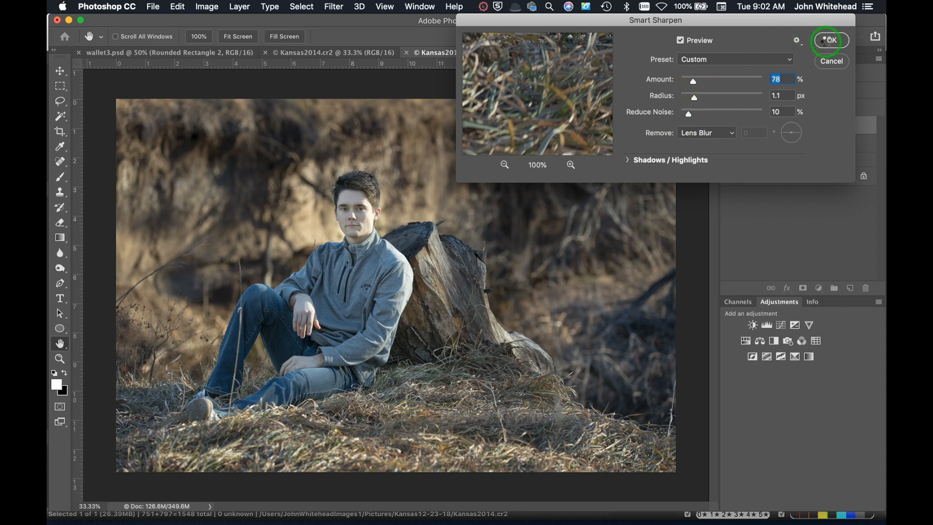
left_click(829, 41)
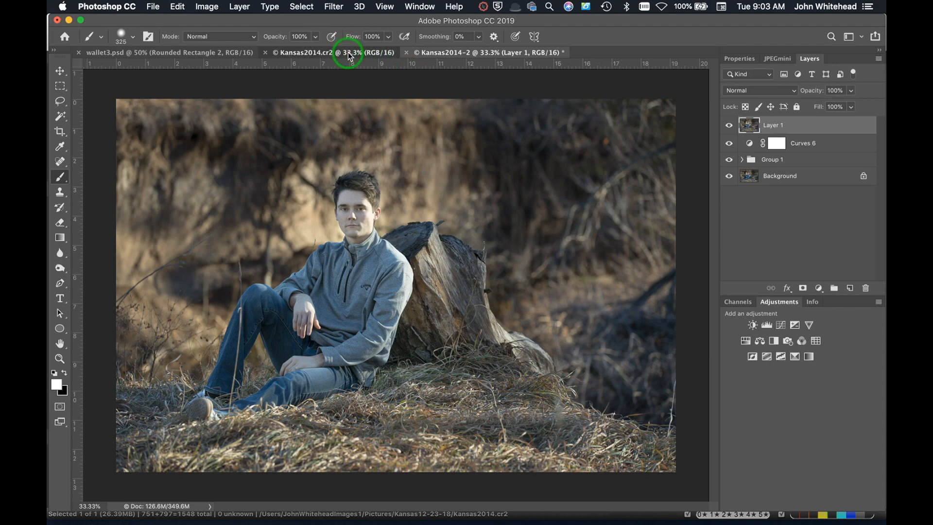
left_click(334, 52)
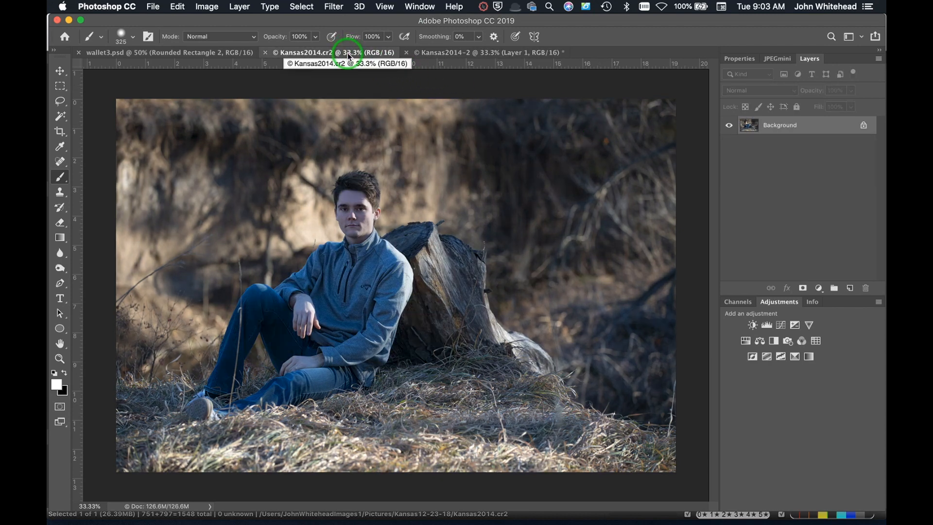
left_click(443, 53)
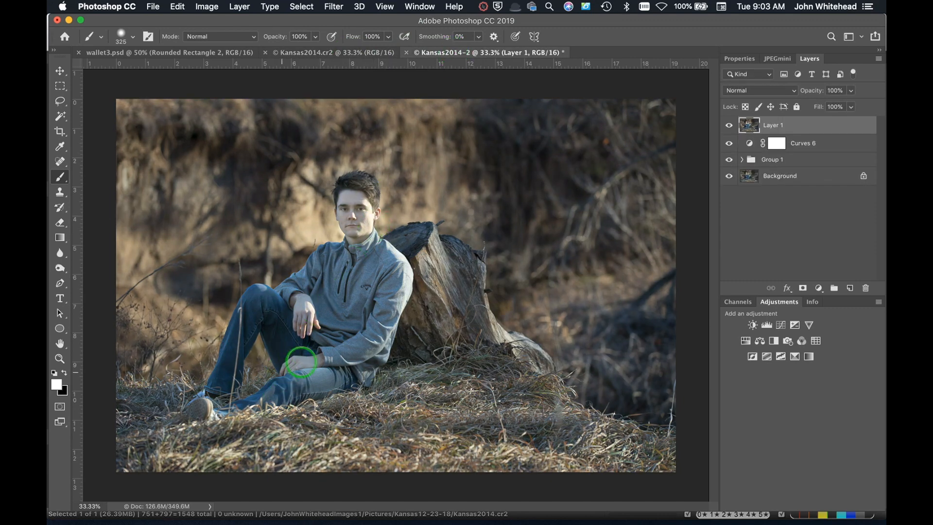
mouse_move(577, 312)
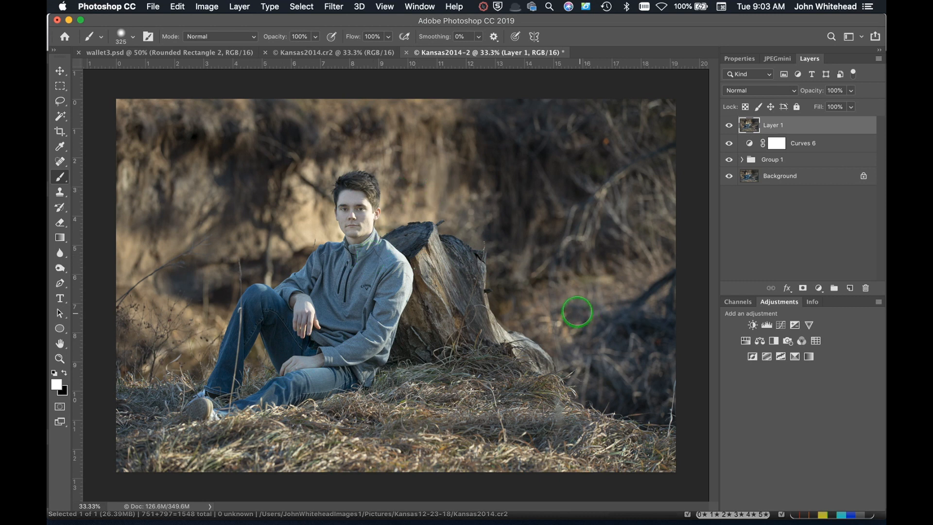
mouse_move(449, 177)
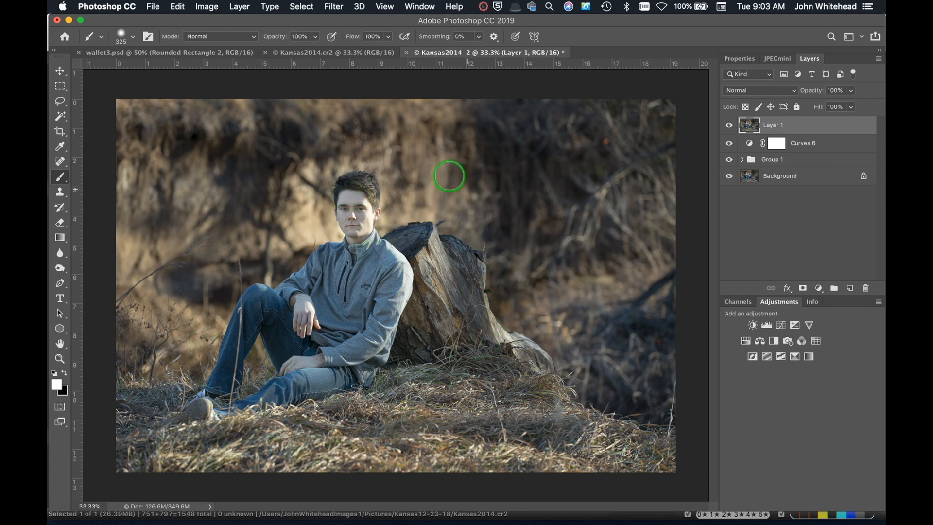
mouse_move(501, 392)
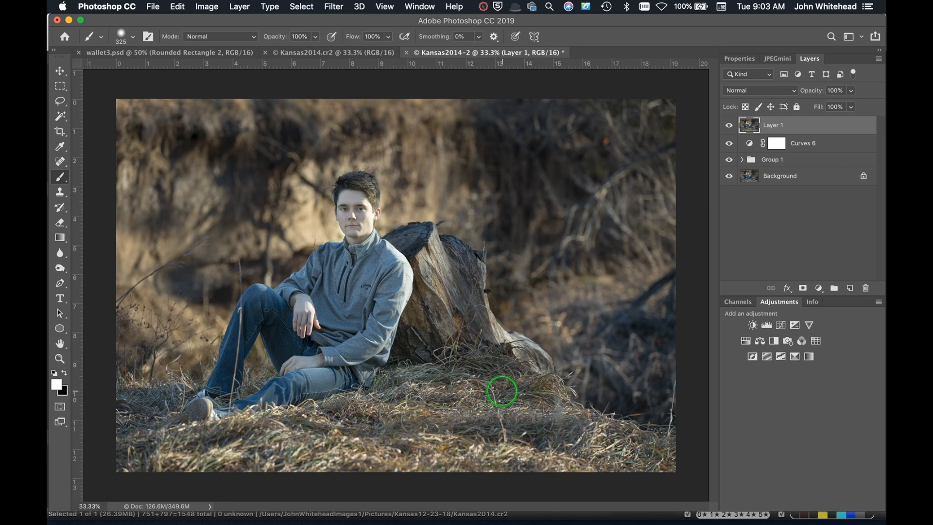
mouse_move(495, 387)
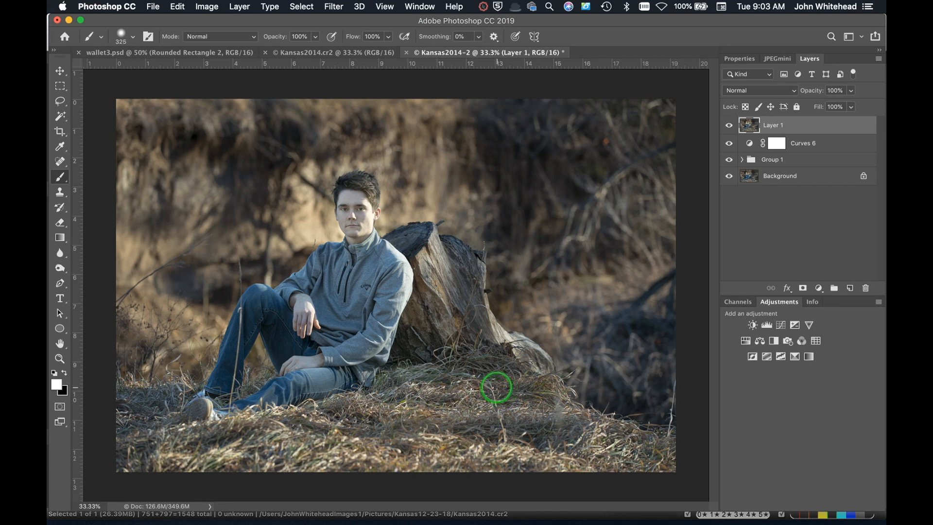